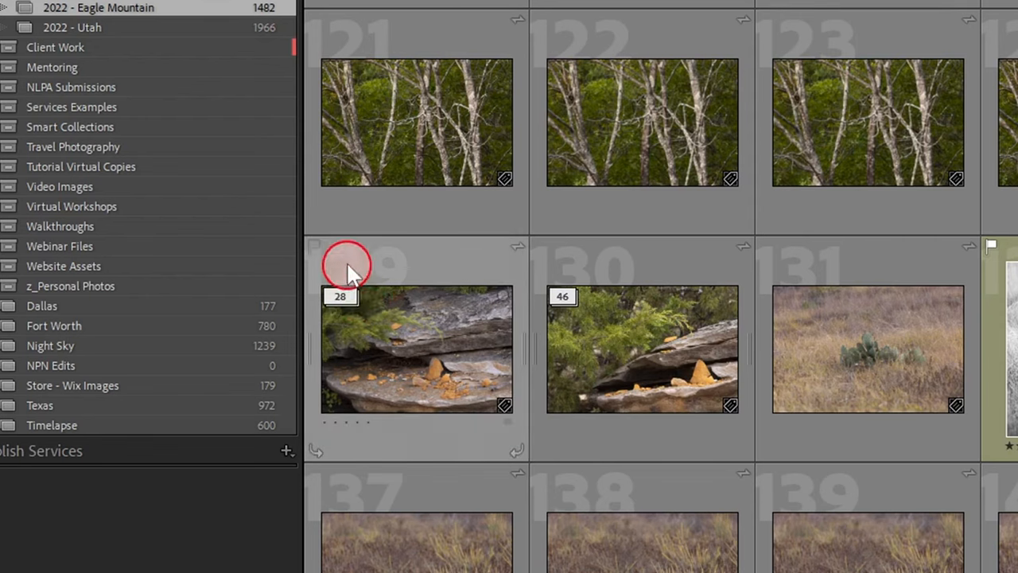
# - Move the black-and-white grass photo to the top of its six-photo stack via Stacking > Move to Top of Stack
pyautogui.click(643, 348)
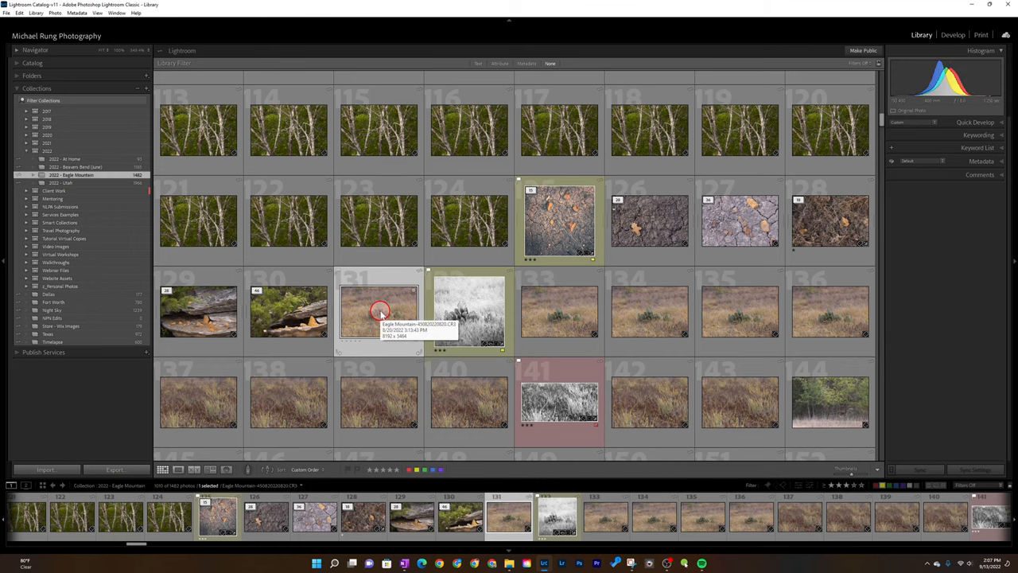
pyautogui.moveTo(821, 309)
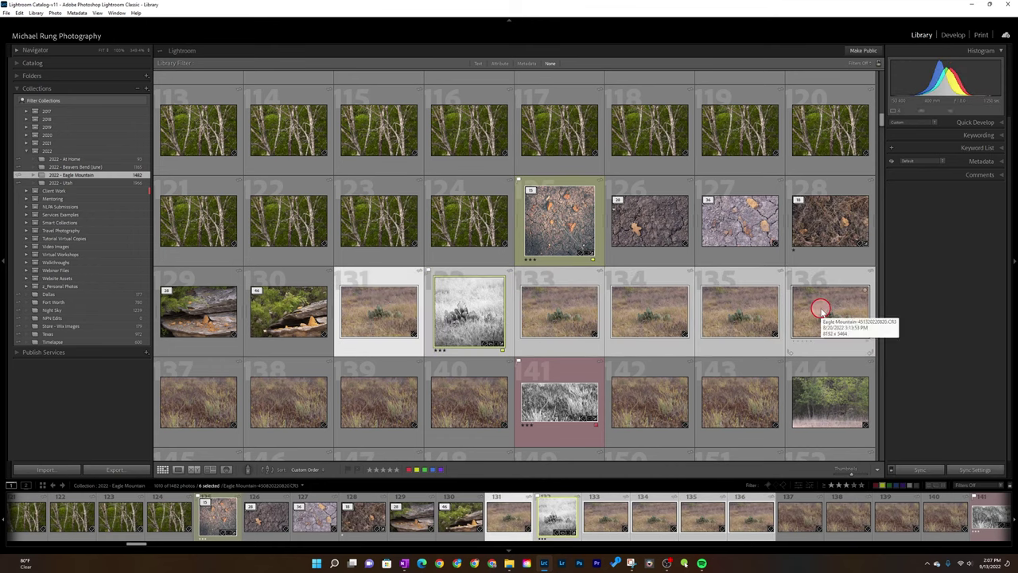
pyautogui.rightClick(830, 310)
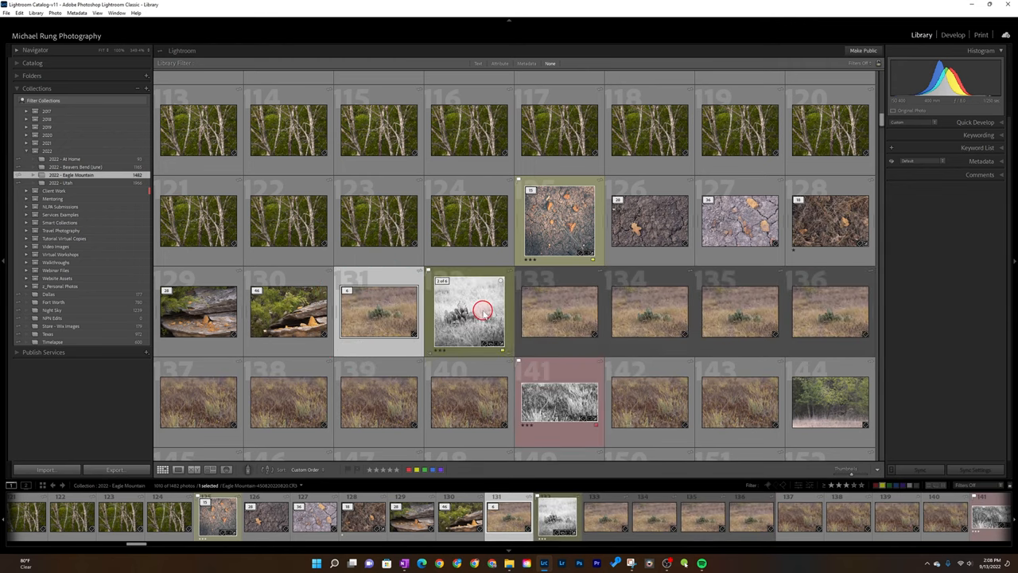
pyautogui.rightClick(467, 311)
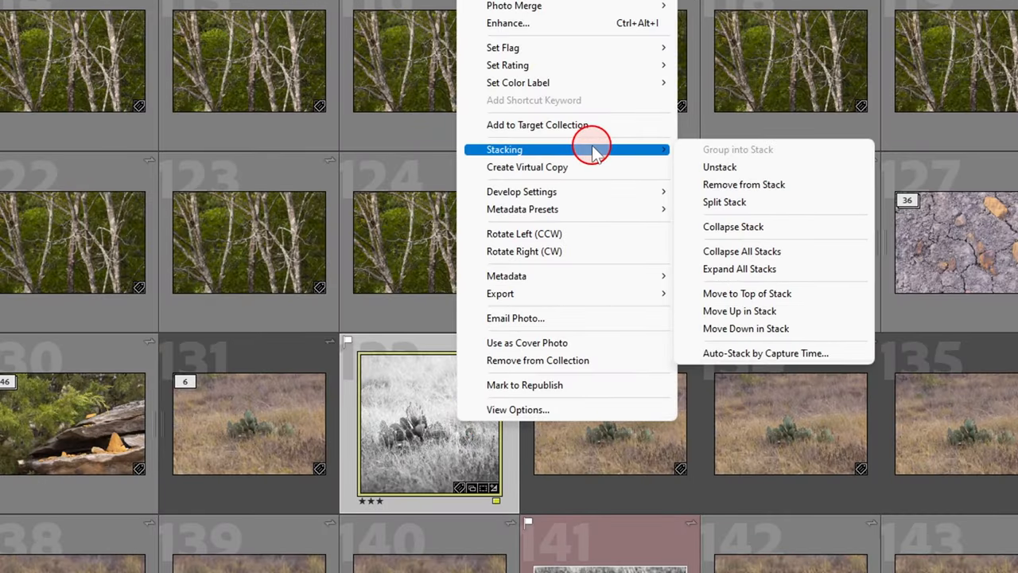
pyautogui.moveTo(763, 293)
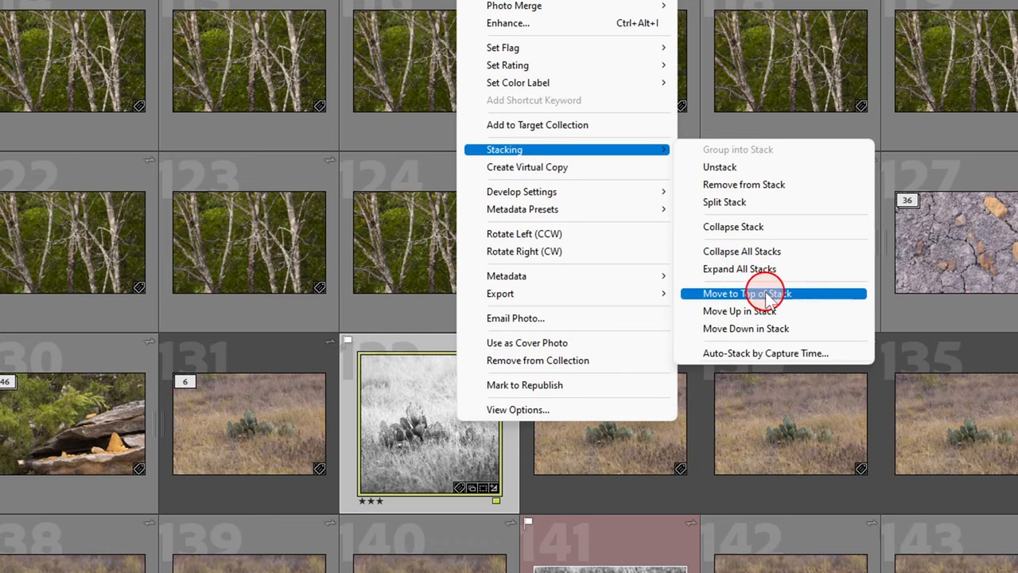
pyautogui.click(747, 292)
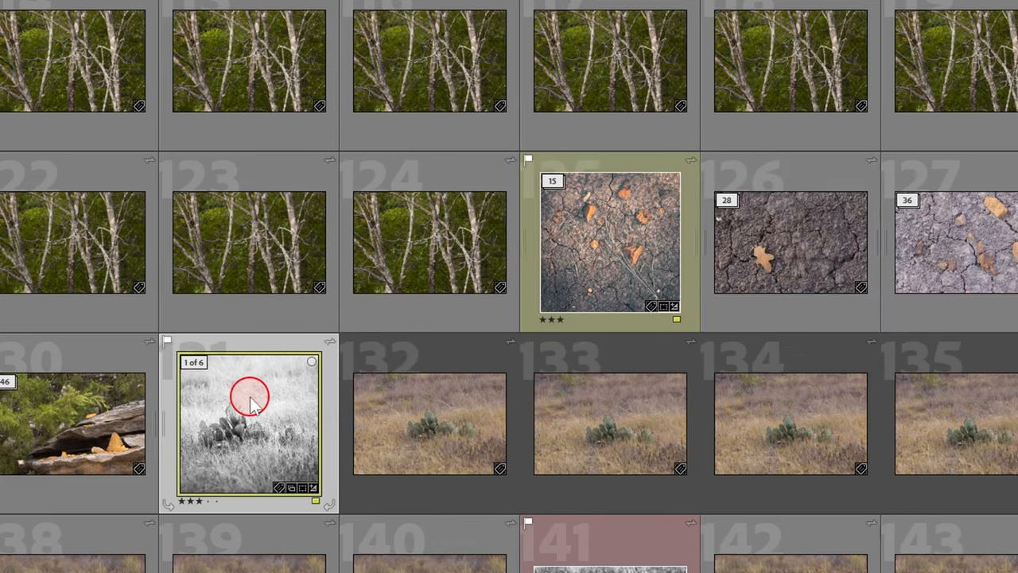
pyautogui.moveTo(189, 364)
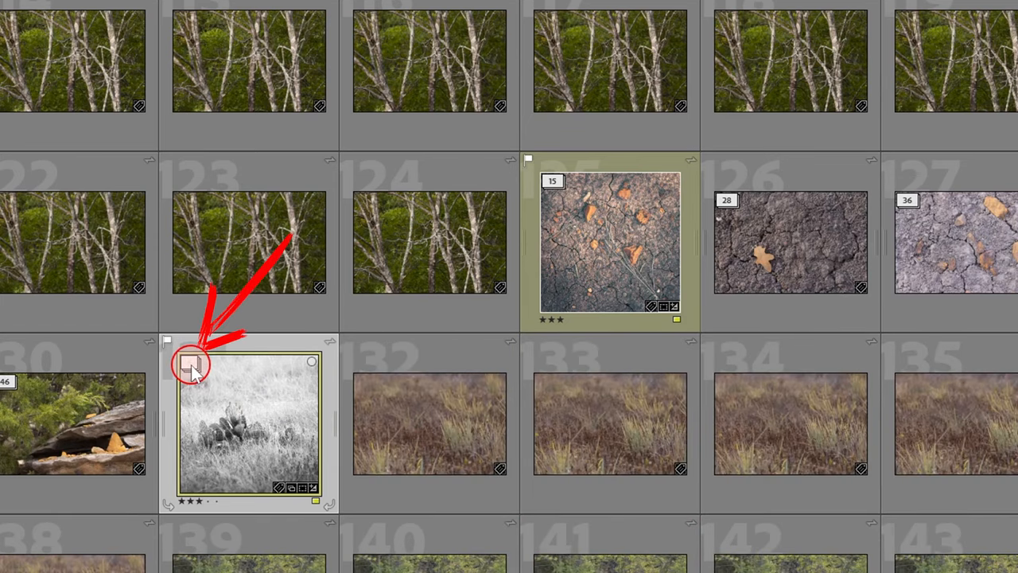
pyautogui.moveTo(194, 363)
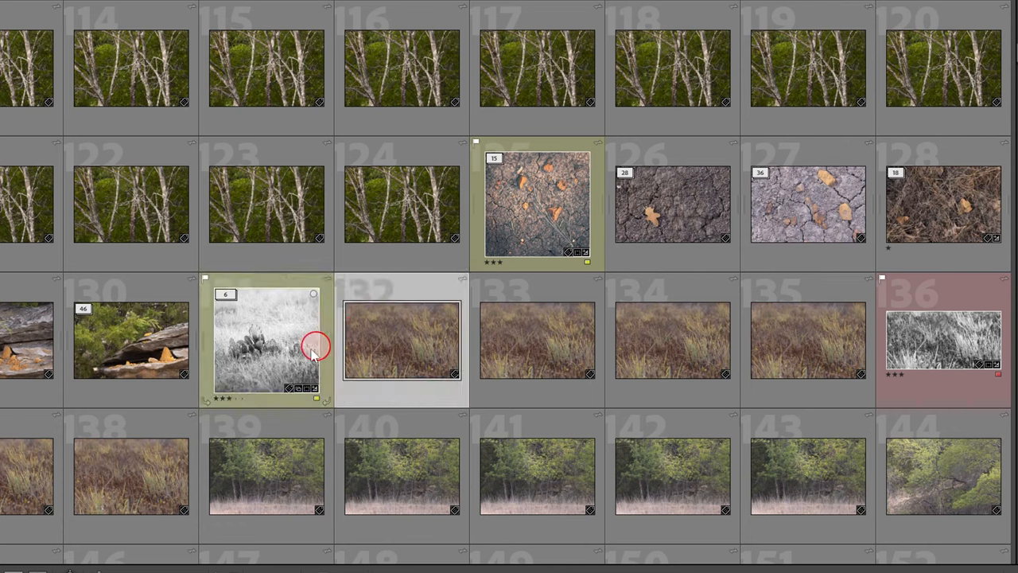
pyautogui.click(131, 476)
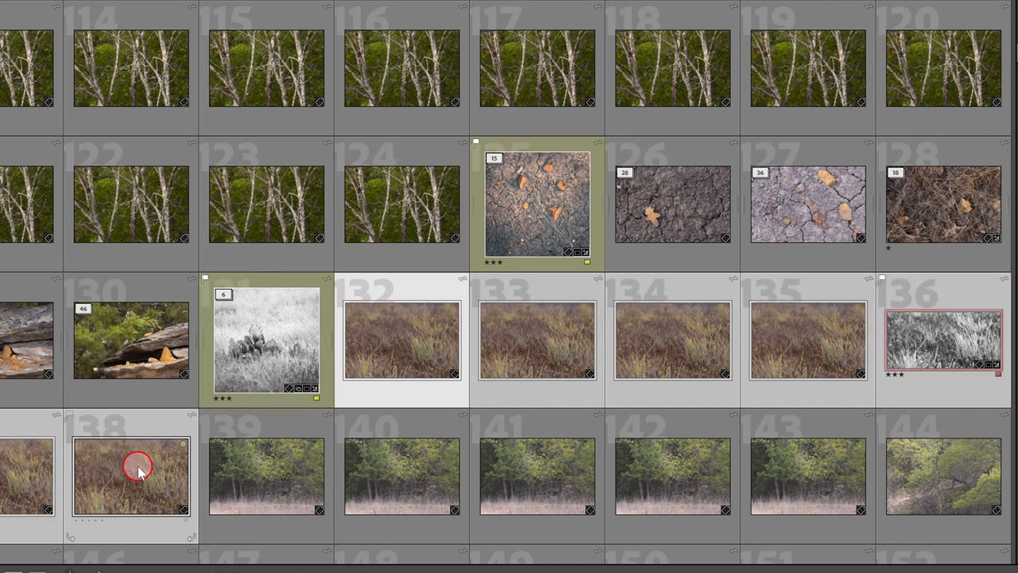
pyautogui.click(942, 341)
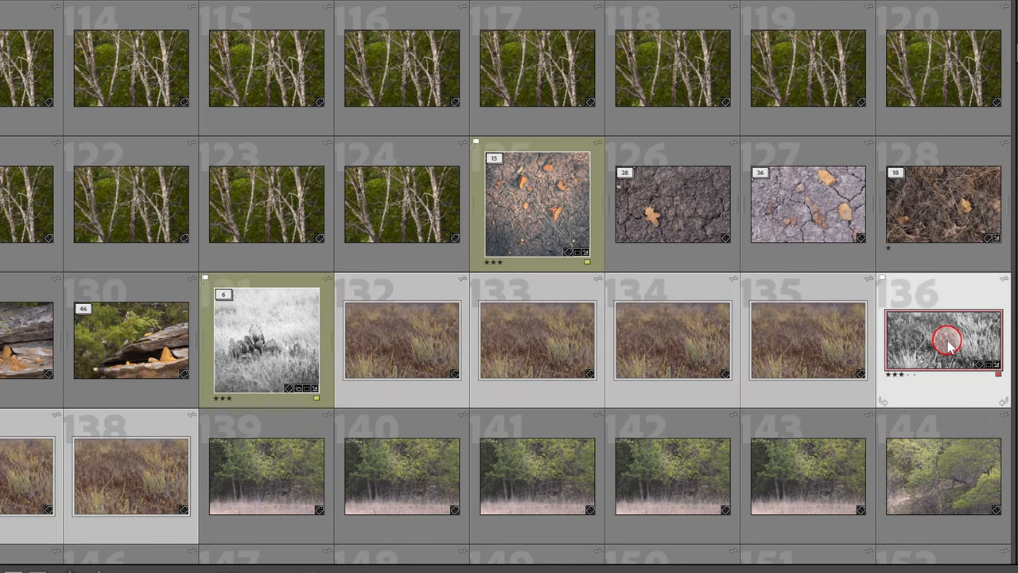
pyautogui.moveTo(946, 342)
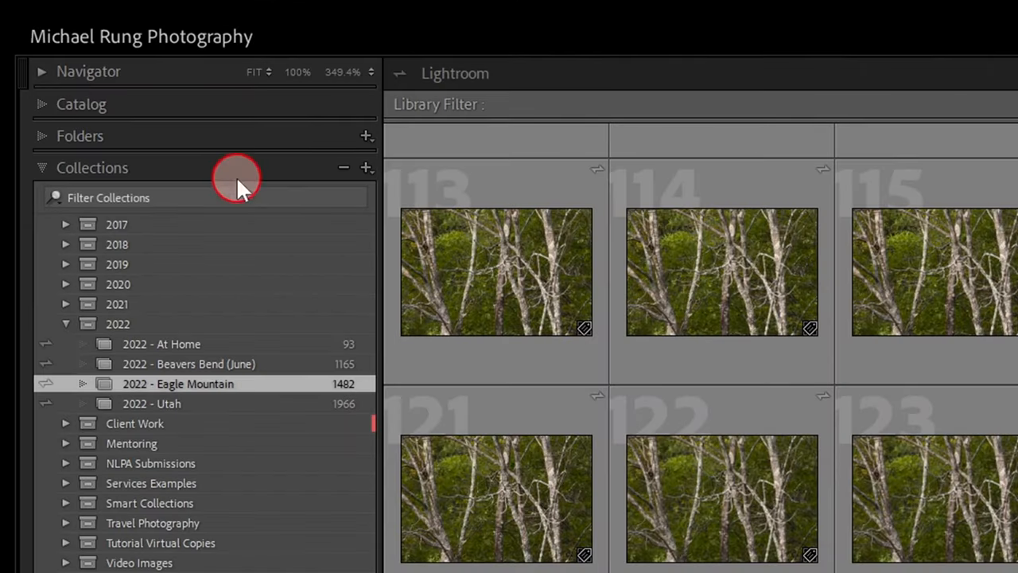
# - Select Previous Import in the Catalog panel to show the tree-canopy photos
pyautogui.click(81, 105)
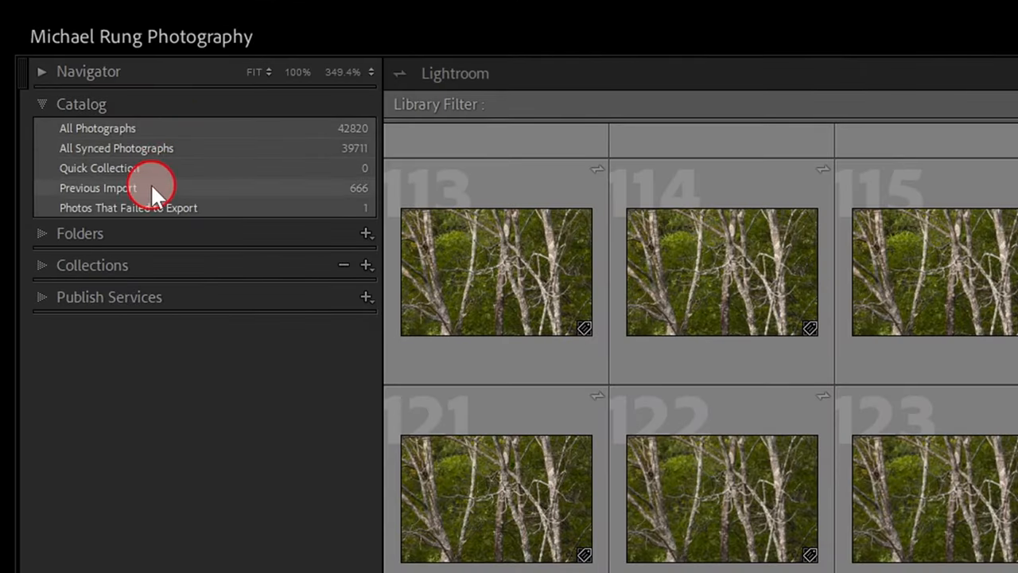
pyautogui.click(99, 188)
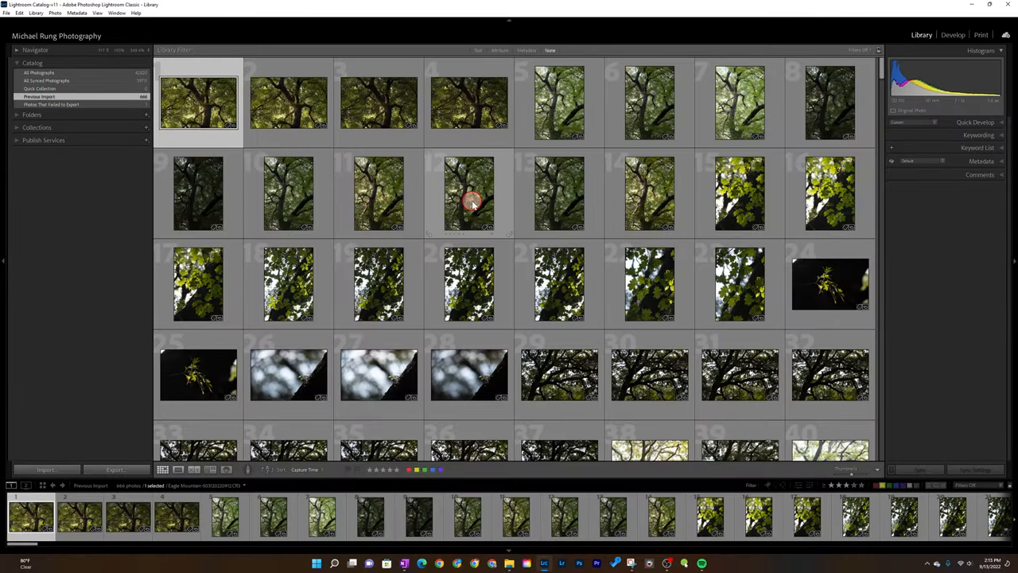
# - Auto-stack the previous import's photos by capture time and confirm with Stack
pyautogui.rightClick(470, 194)
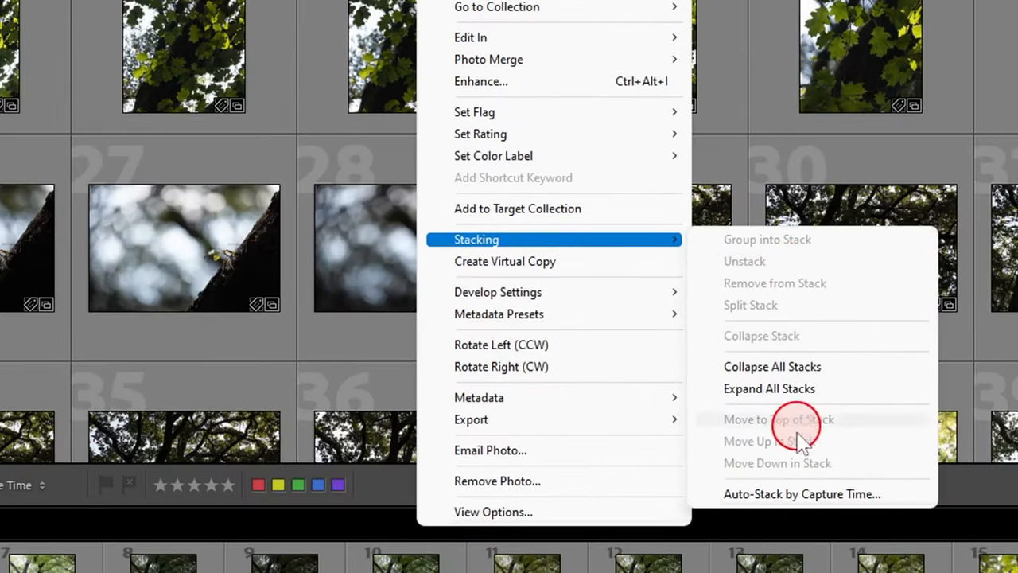
pyautogui.click(802, 493)
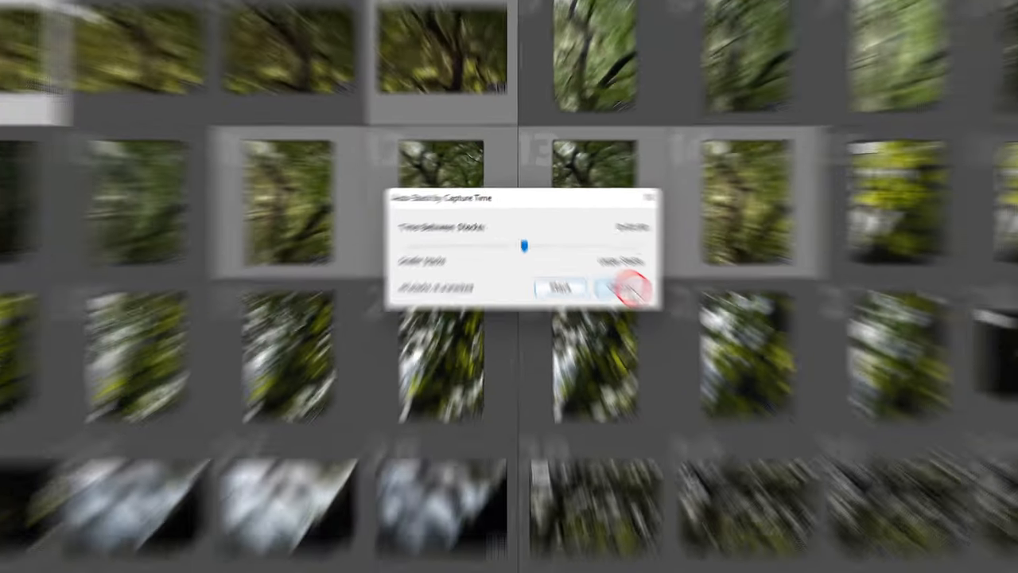
pyautogui.click(620, 286)
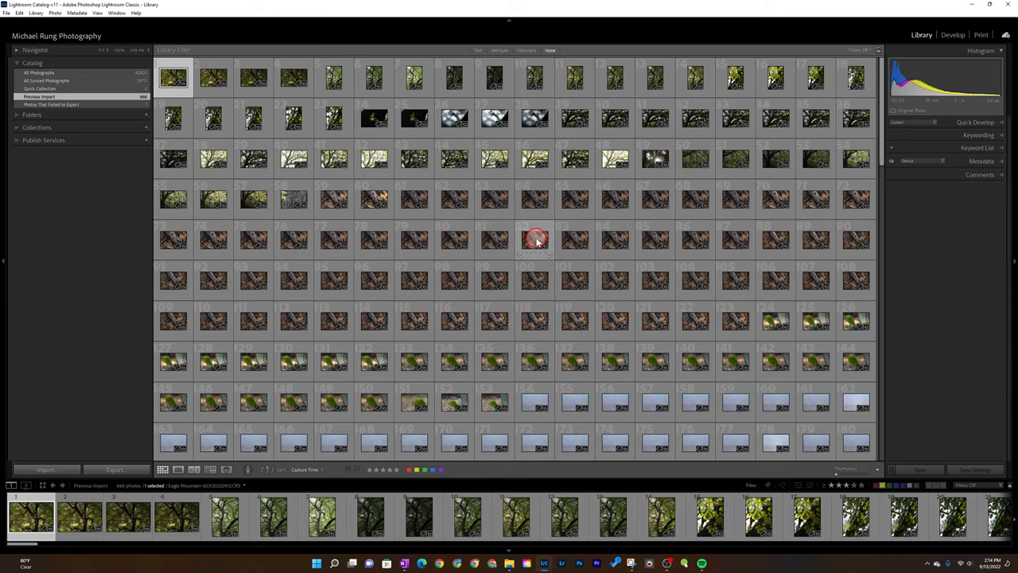
# - Re-run Auto-Stack by Capture Time with the gap shortened to about 15 seconds and apply it
pyautogui.rightClick(538, 239)
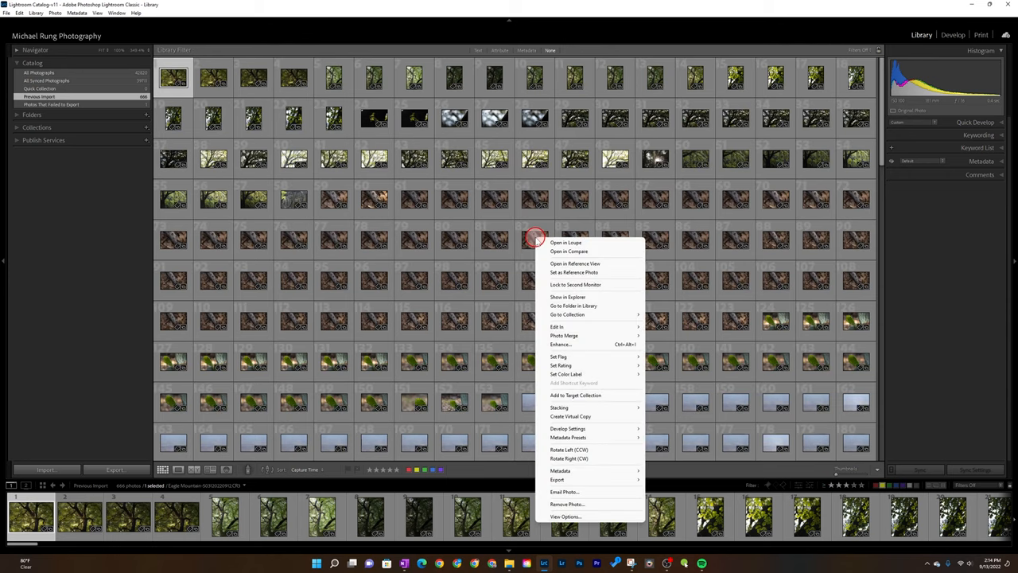
pyautogui.moveTo(592, 374)
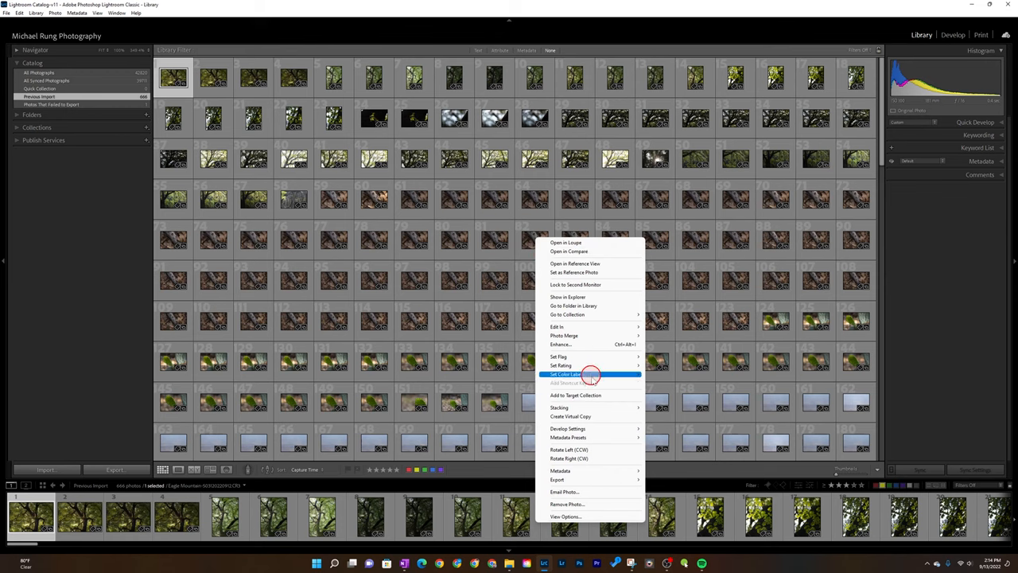
pyautogui.moveTo(560, 408)
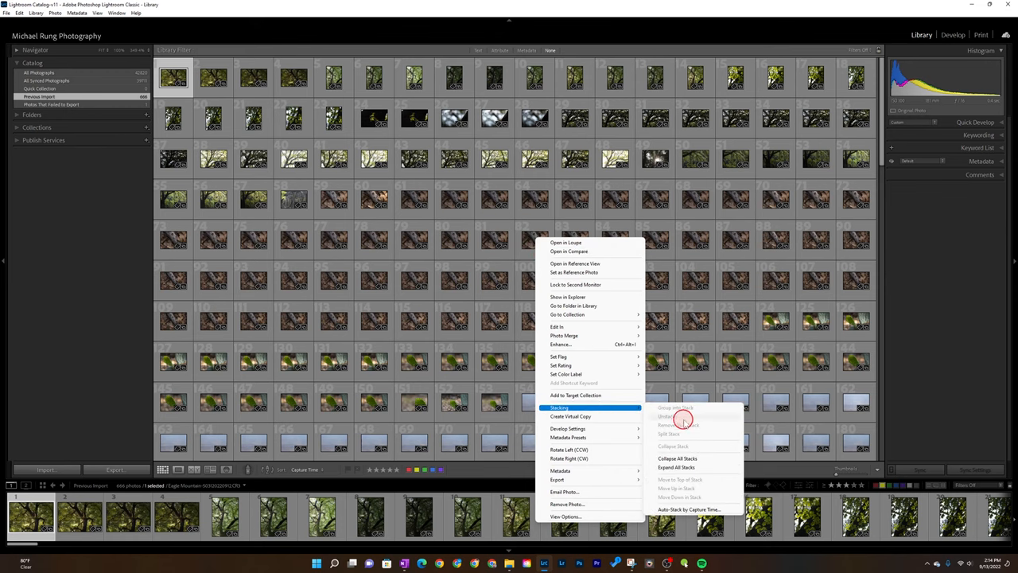
pyautogui.click(689, 509)
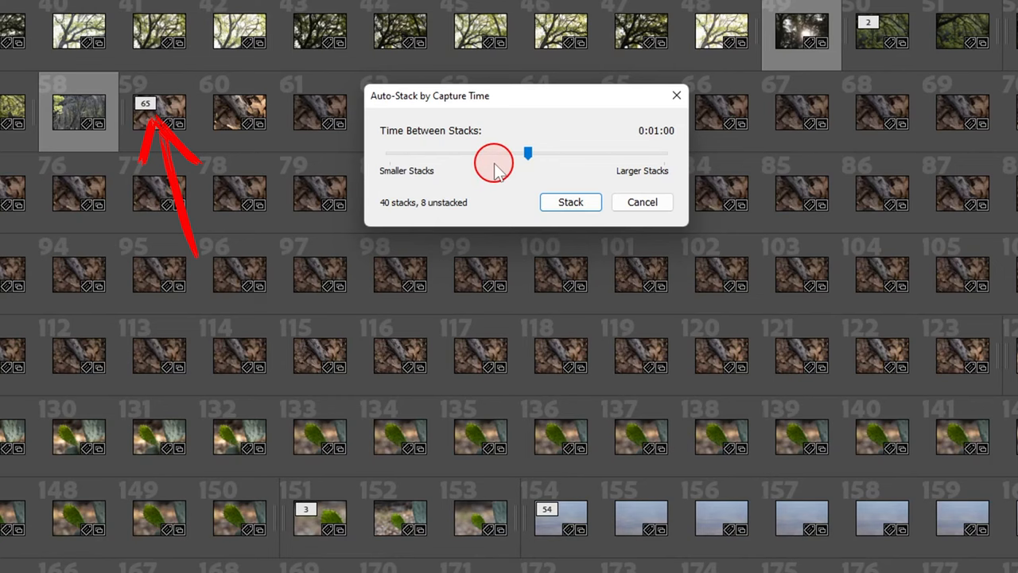
pyautogui.moveTo(939, 191)
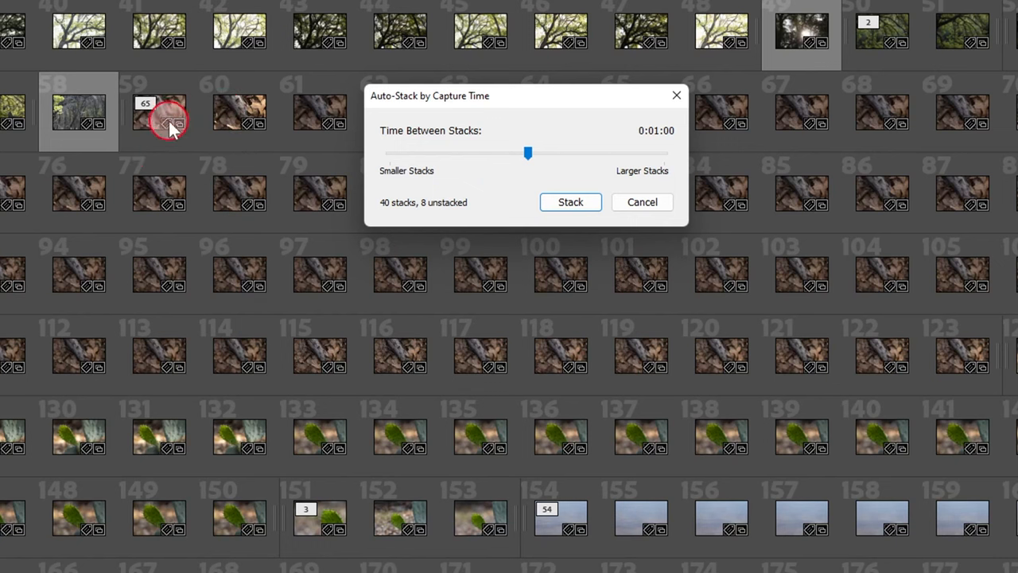
pyautogui.moveTo(478, 146)
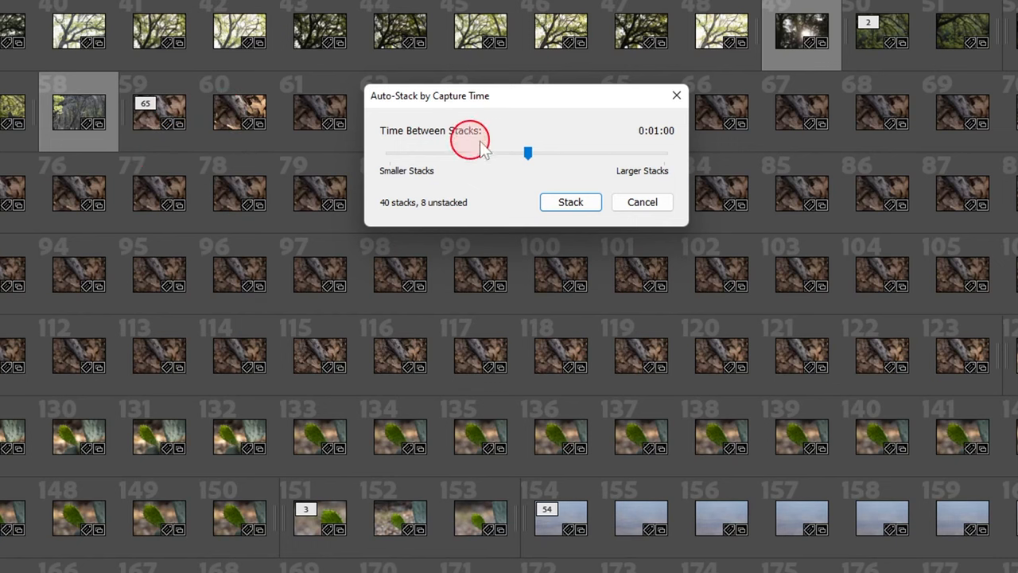
pyautogui.moveTo(528, 153); pyautogui.dragTo(464, 152)
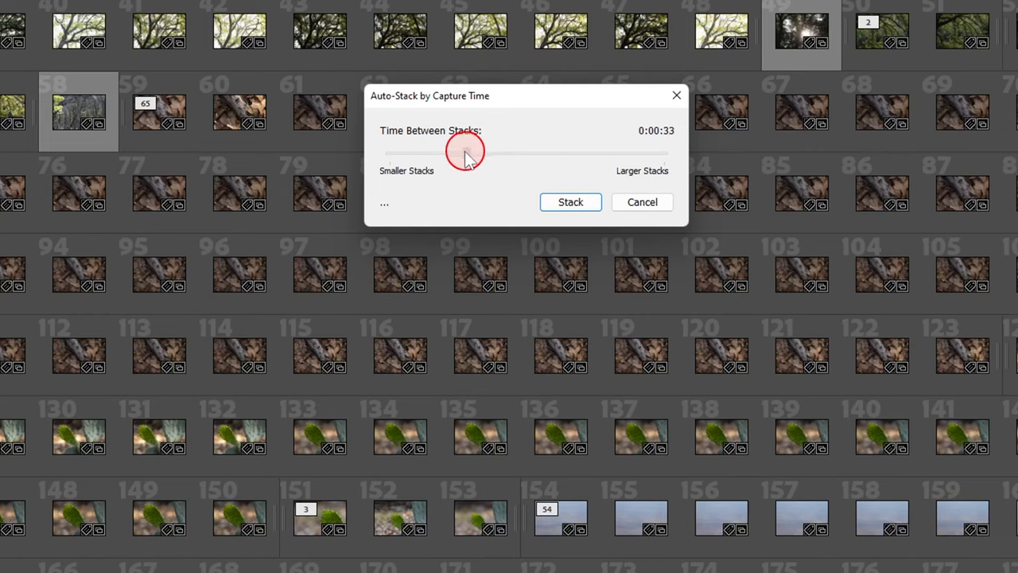
pyautogui.moveTo(465, 151); pyautogui.dragTo(447, 151)
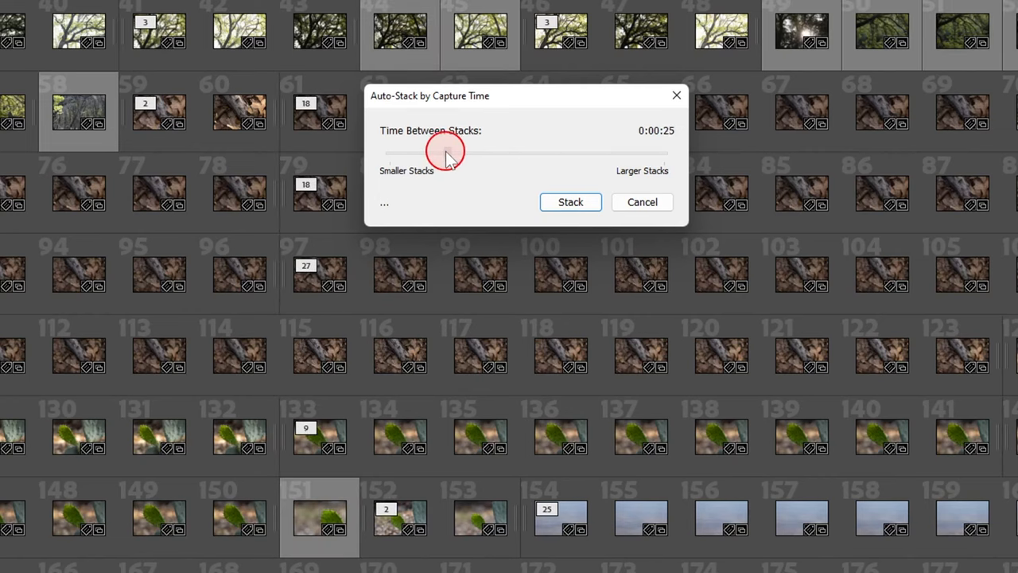
pyautogui.moveTo(448, 153); pyautogui.dragTo(426, 152)
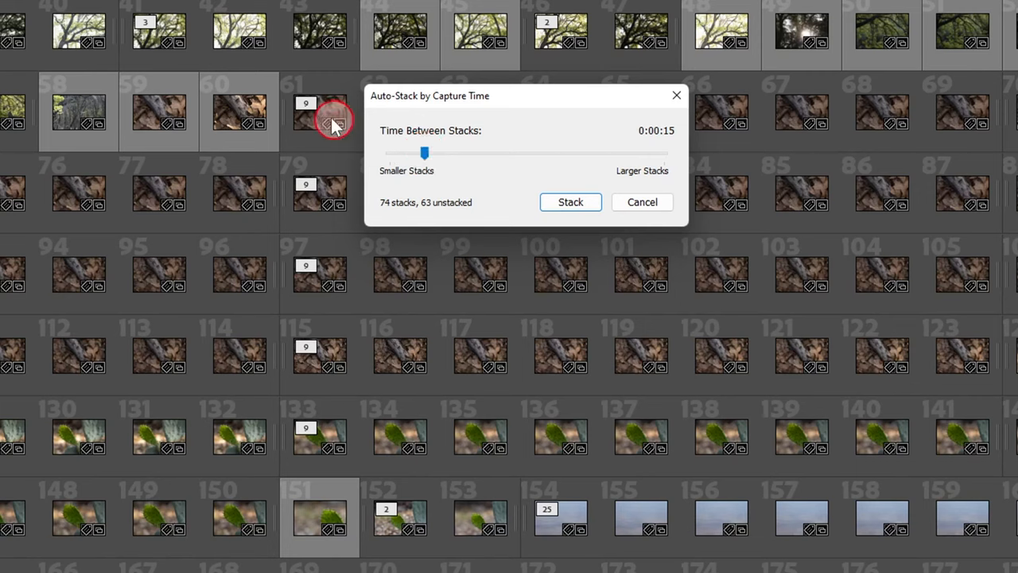
pyautogui.moveTo(332, 352)
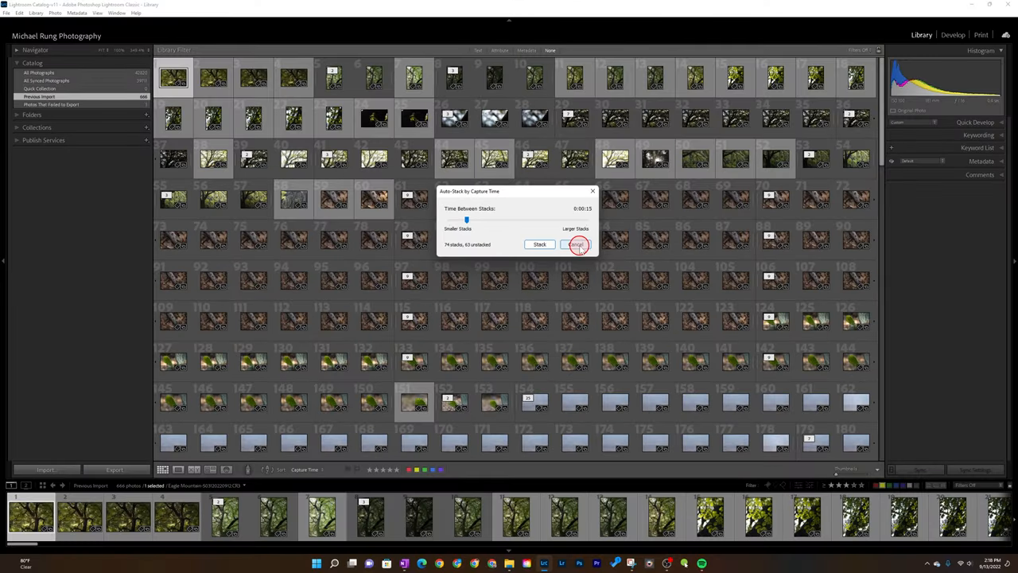
pyautogui.click(576, 245)
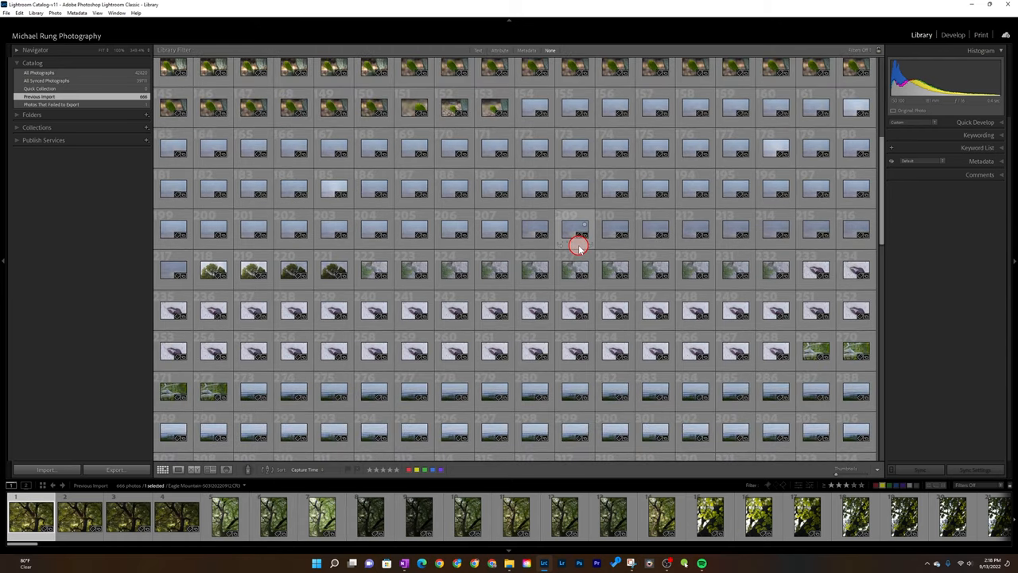
pyautogui.scroll(-3)
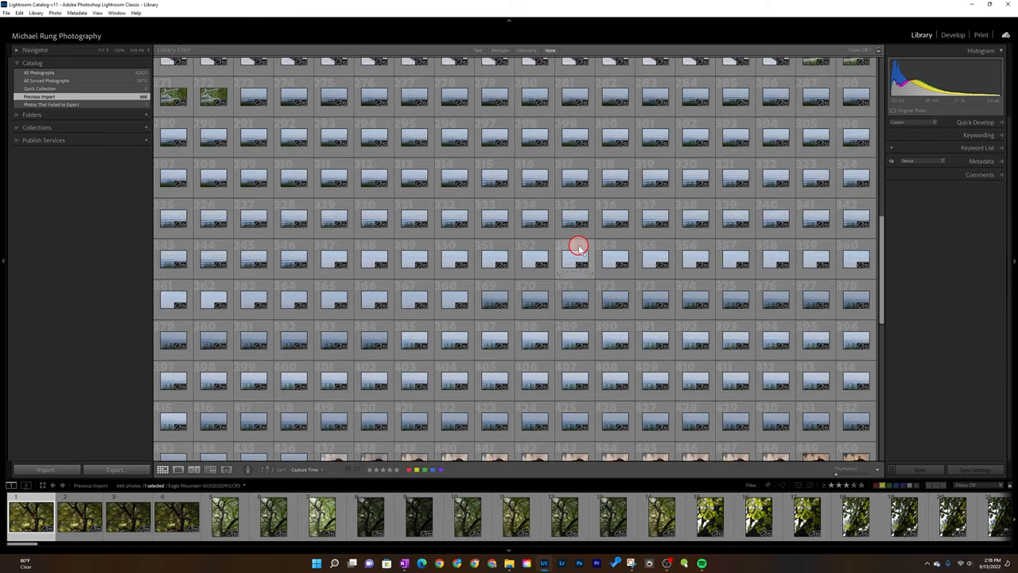
pyautogui.rightClick(573, 255)
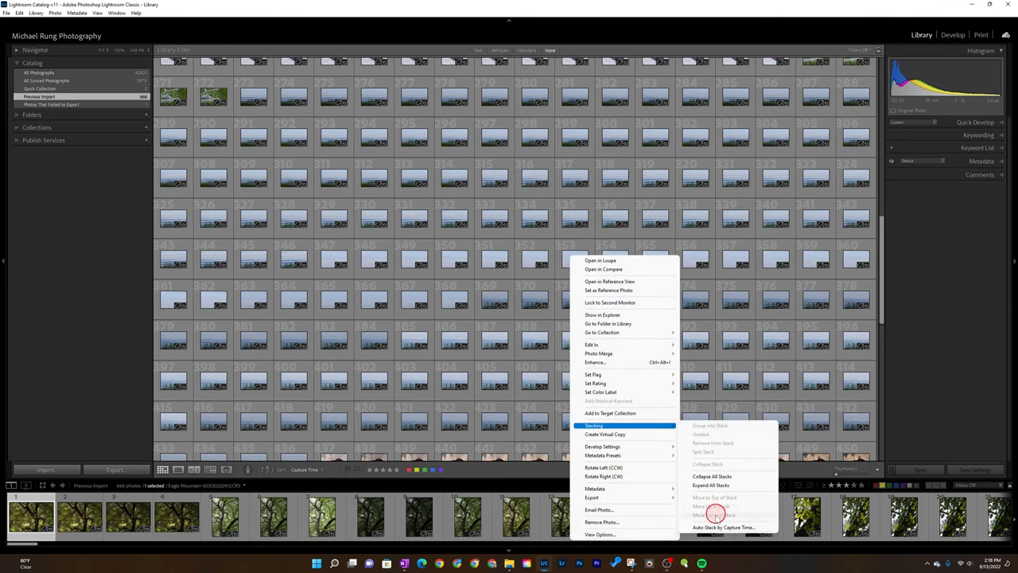
# - Bring up the Auto-Stack by Capture Time dialog, previewing 40 stacks at a one-minute gap
pyautogui.click(724, 527)
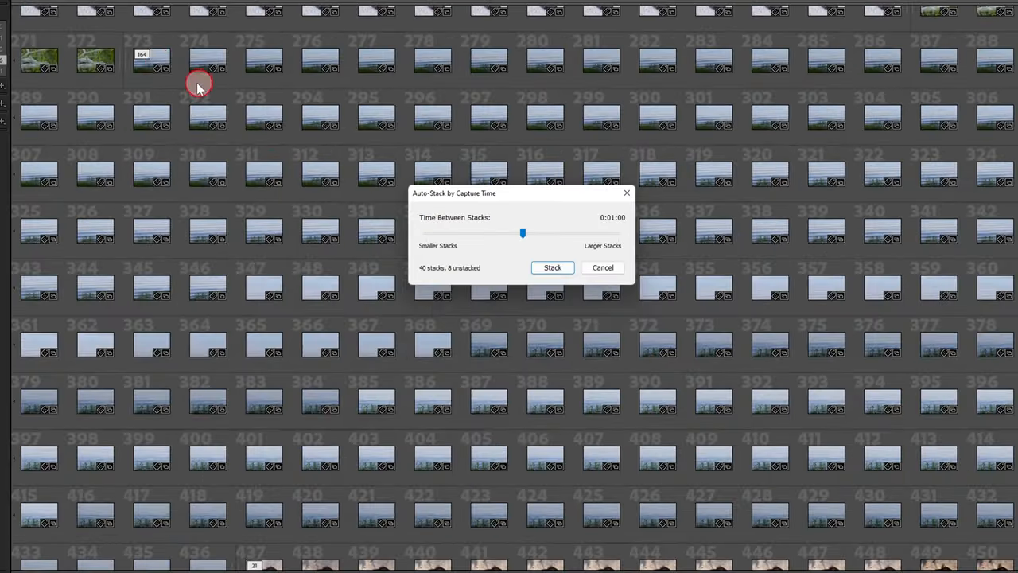
pyautogui.moveTo(277, 146)
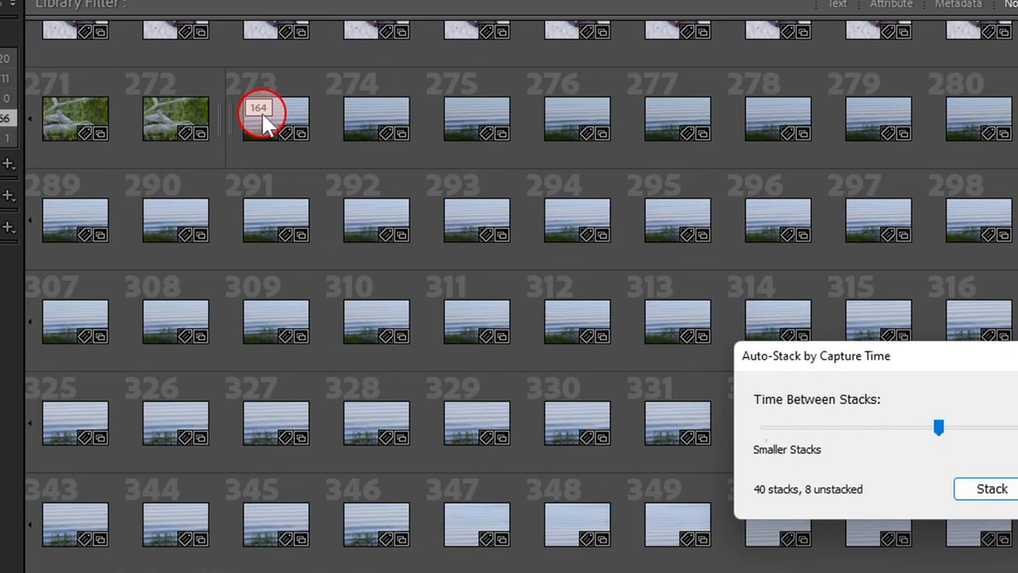
# - Adjust Time Between Stacks down to 20 seconds, then back up to 0:00:45 (53 stacks, 16 unstacked)
pyautogui.moveTo(939, 426); pyautogui.dragTo(760, 350)
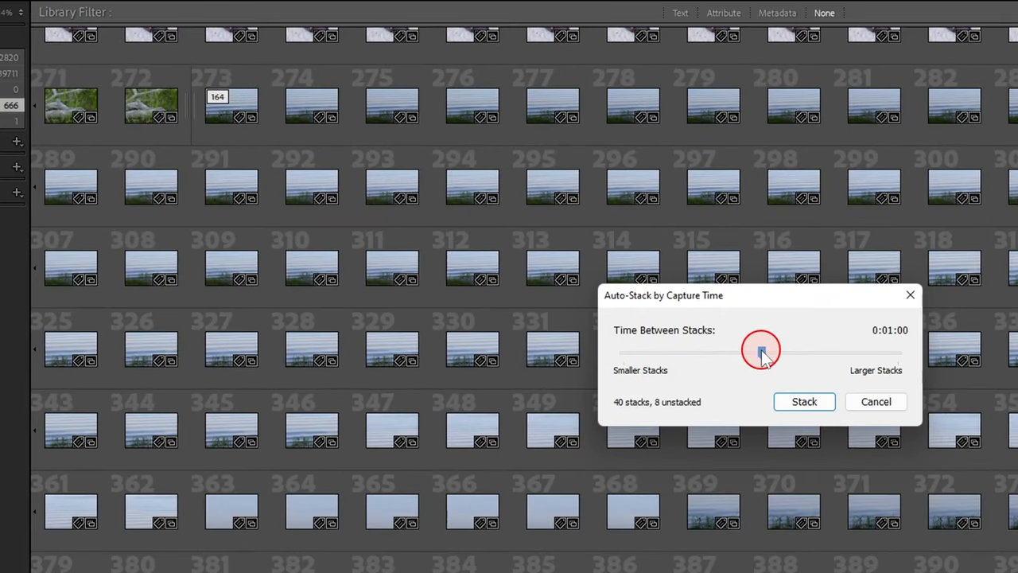
pyautogui.moveTo(760, 350); pyautogui.dragTo(687, 350)
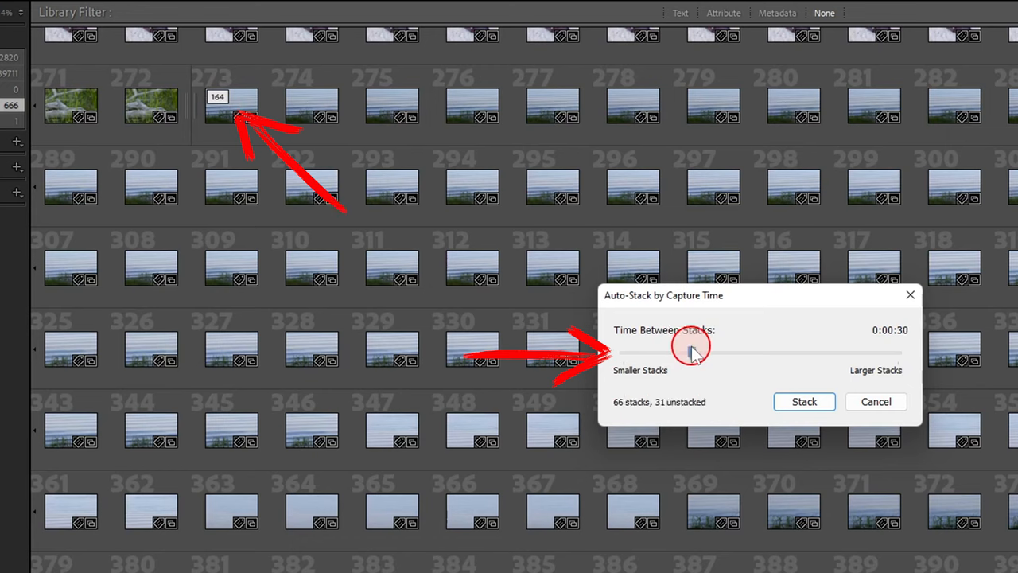
pyautogui.moveTo(692, 350); pyautogui.dragTo(668, 350)
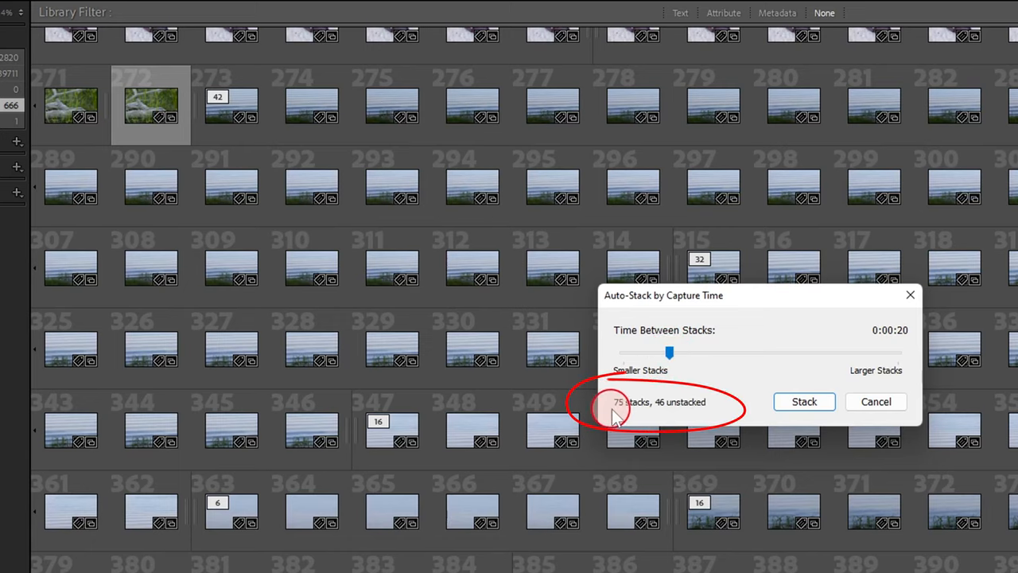
pyautogui.moveTo(656, 386)
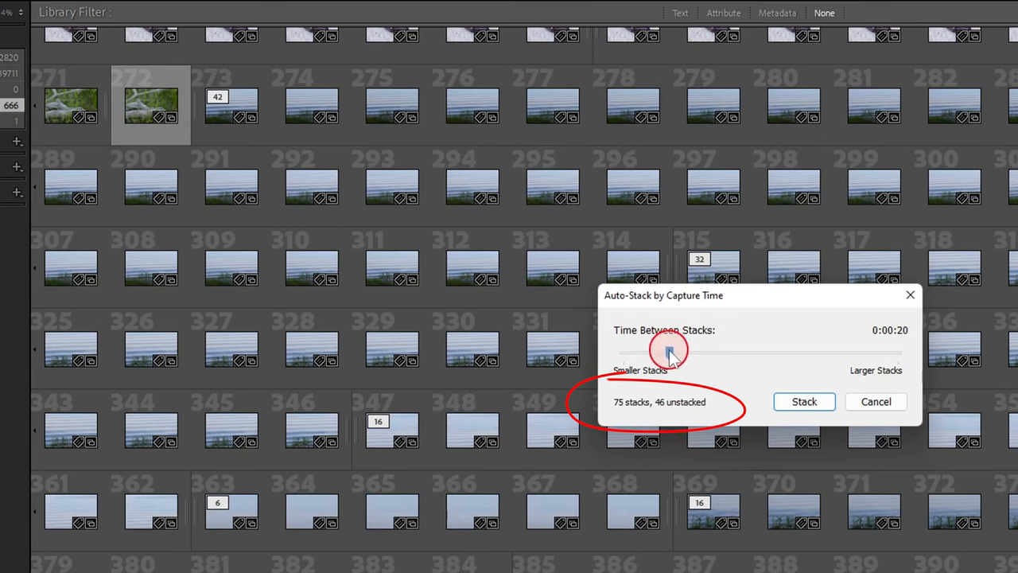
pyautogui.moveTo(728, 405)
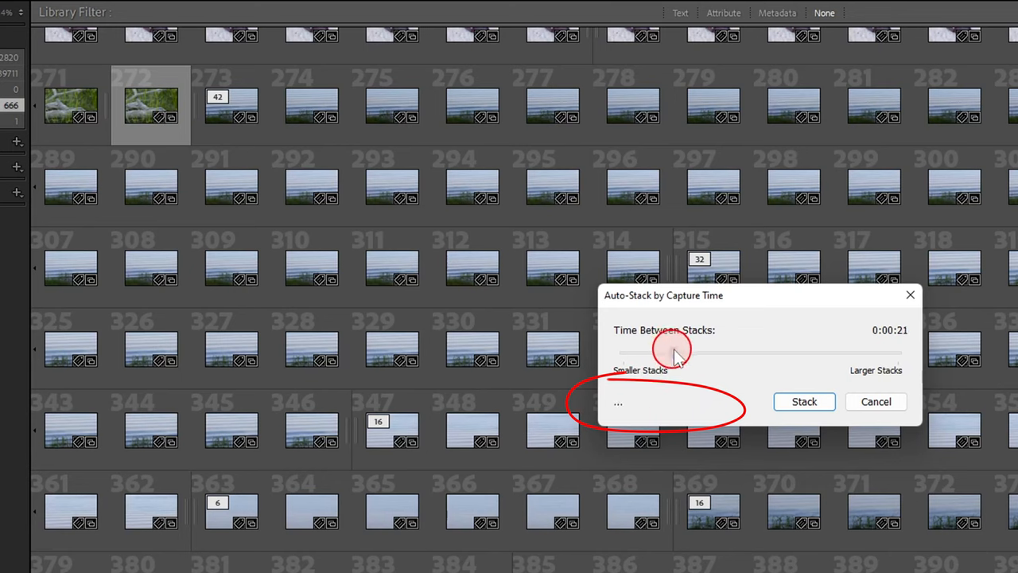
pyautogui.moveTo(671, 352); pyautogui.dragTo(715, 352)
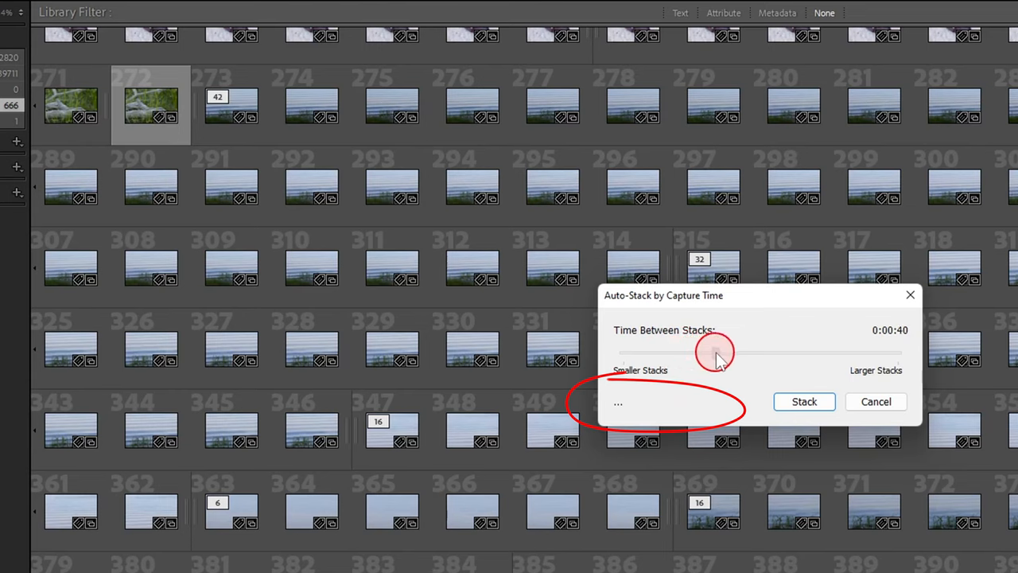
pyautogui.moveTo(715, 353); pyautogui.dragTo(725, 353)
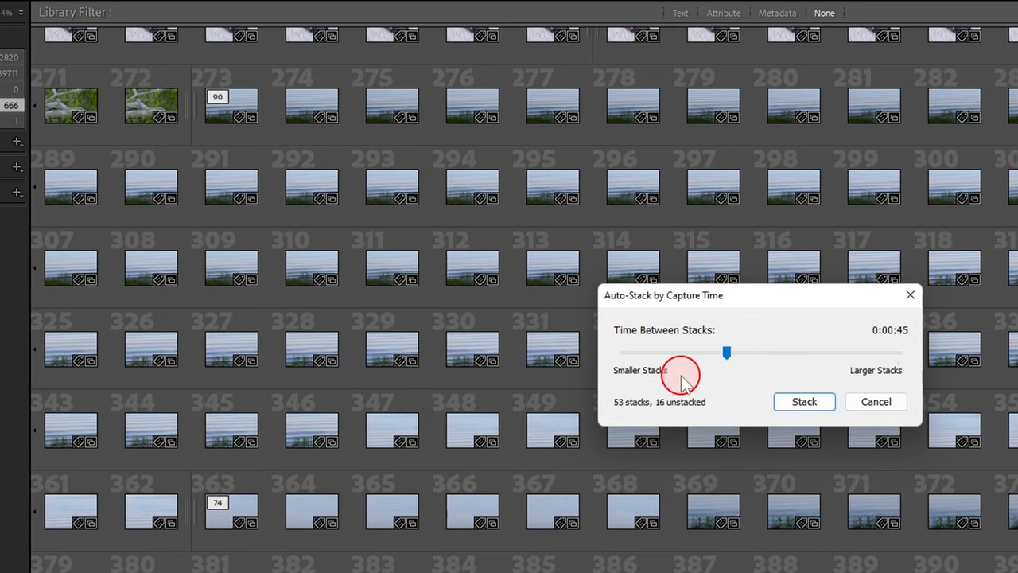
# - Apply the 45-second auto-stacking, collapsing the previous import to 69 of 666 photos
pyautogui.click(803, 401)
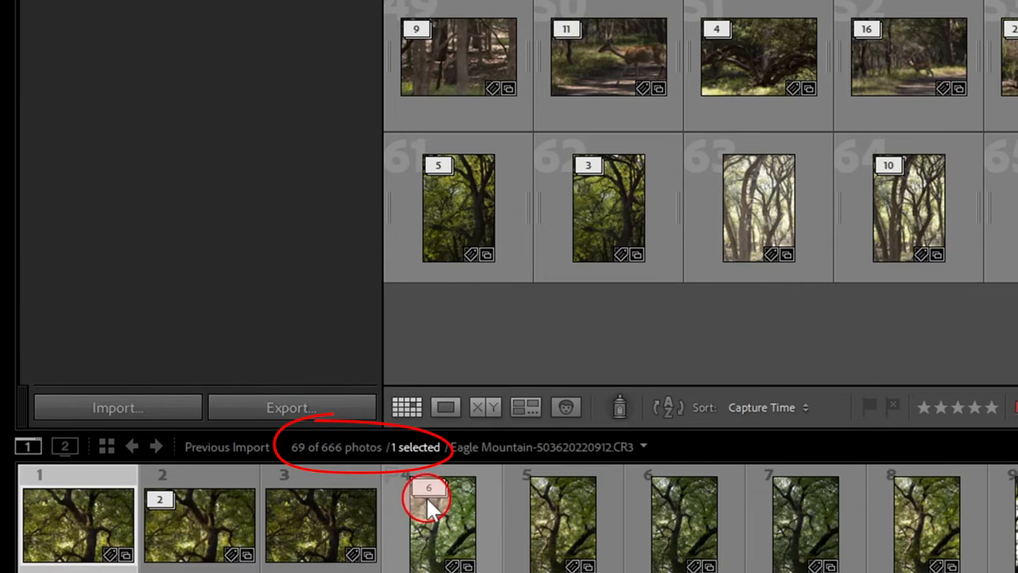
pyautogui.moveTo(428, 517)
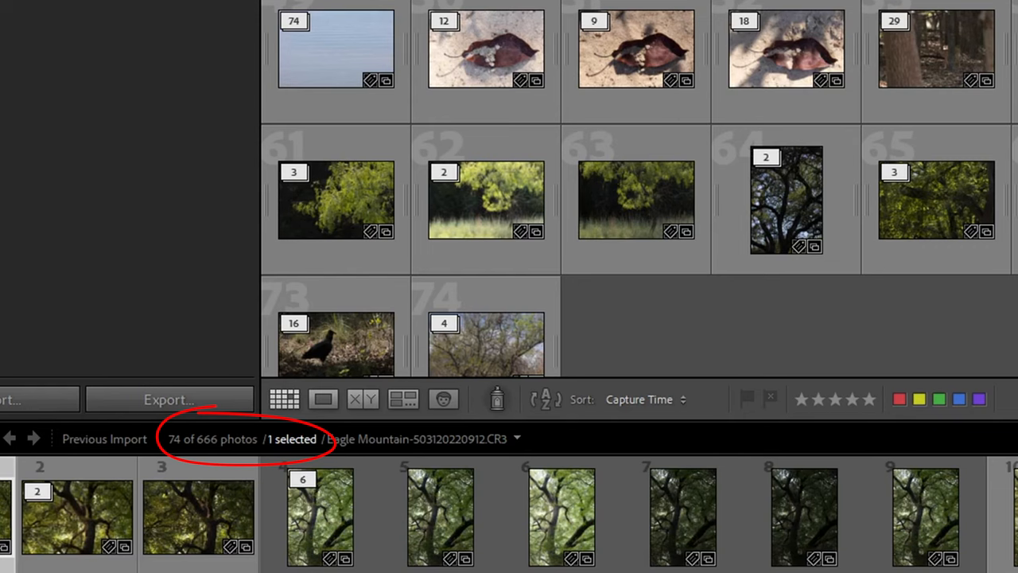
# - Expand all stacks so every photo shows individually, then return to the Stacking menu
pyautogui.scroll(-3)
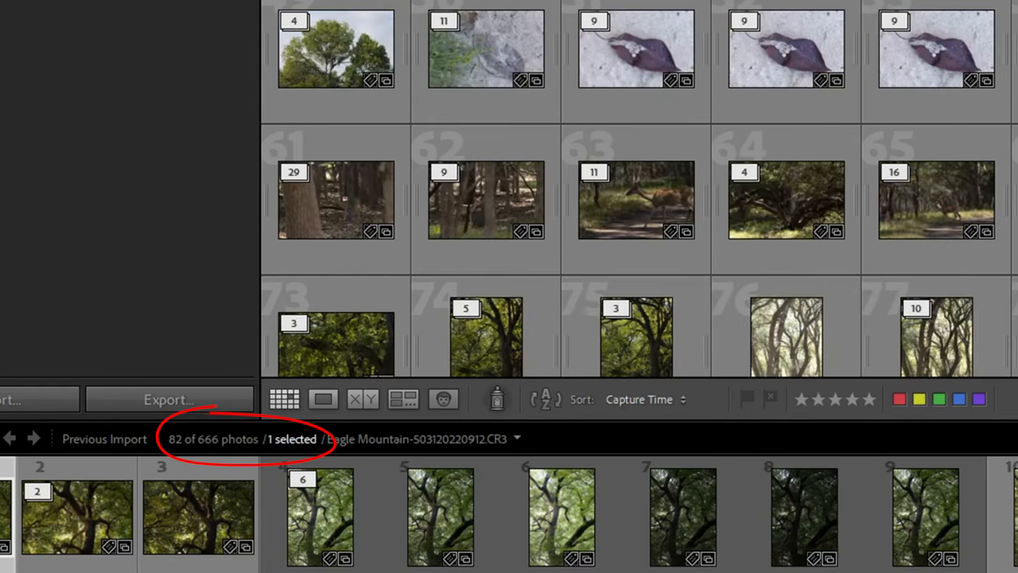
pyautogui.rightClick(665, 210)
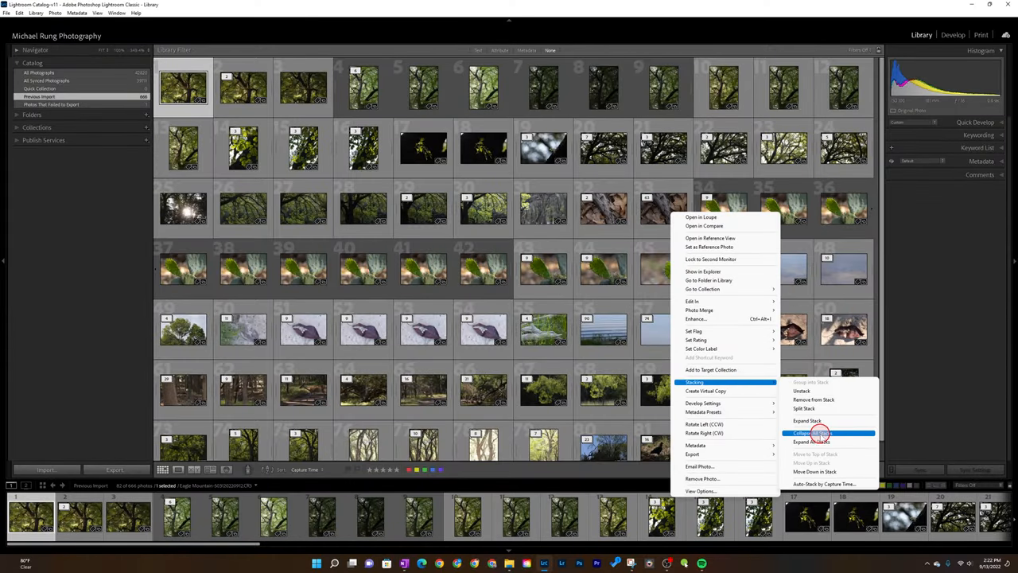
pyautogui.click(812, 442)
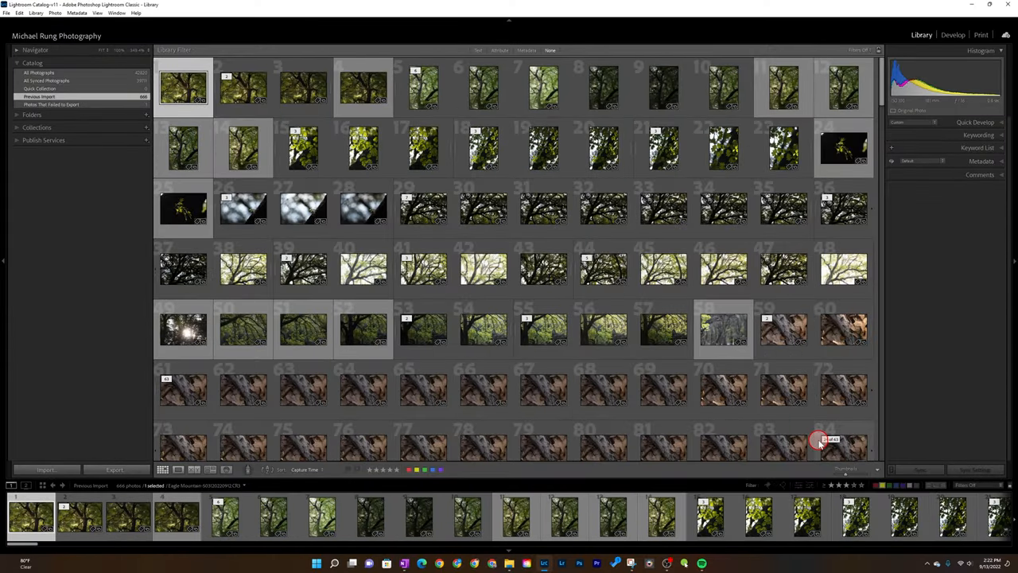
pyautogui.rightClick(824, 439)
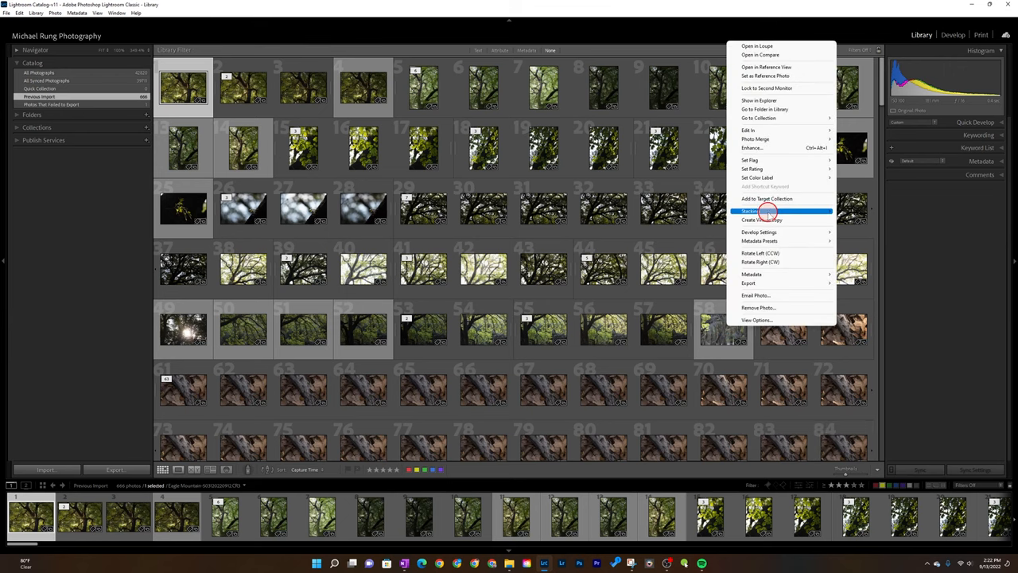
pyautogui.click(751, 210)
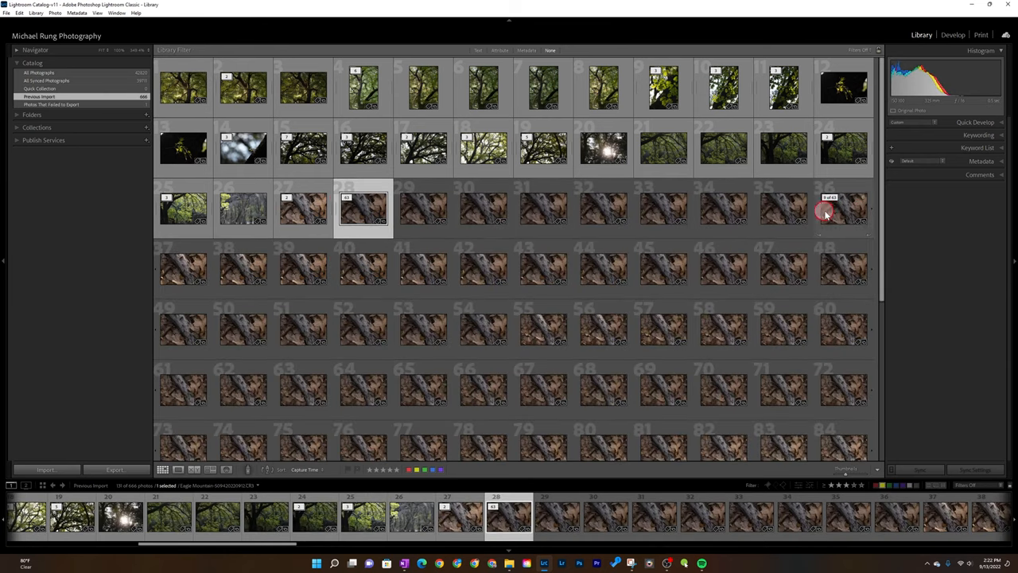
pyautogui.moveTo(834, 210)
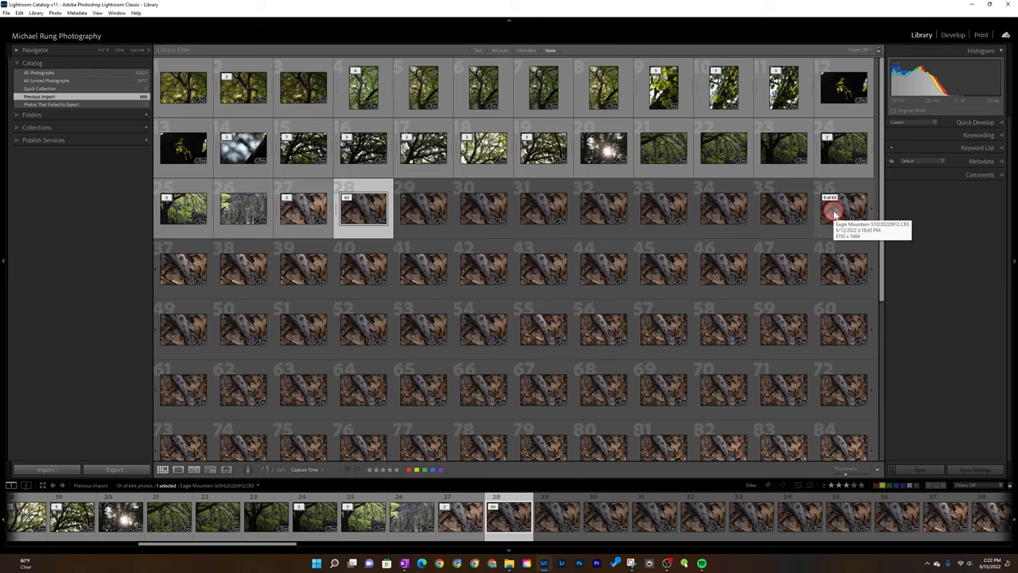
# - Split the bark-and-leaves stack at photo 36 into an 8-photo and a 55-photo stack
pyautogui.rightClick(843, 208)
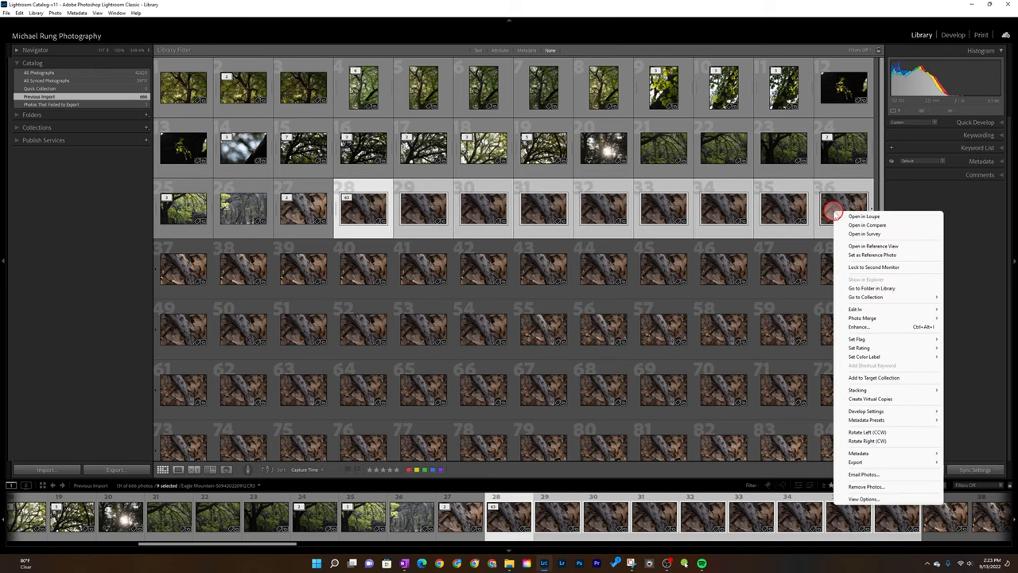
pyautogui.moveTo(858, 390)
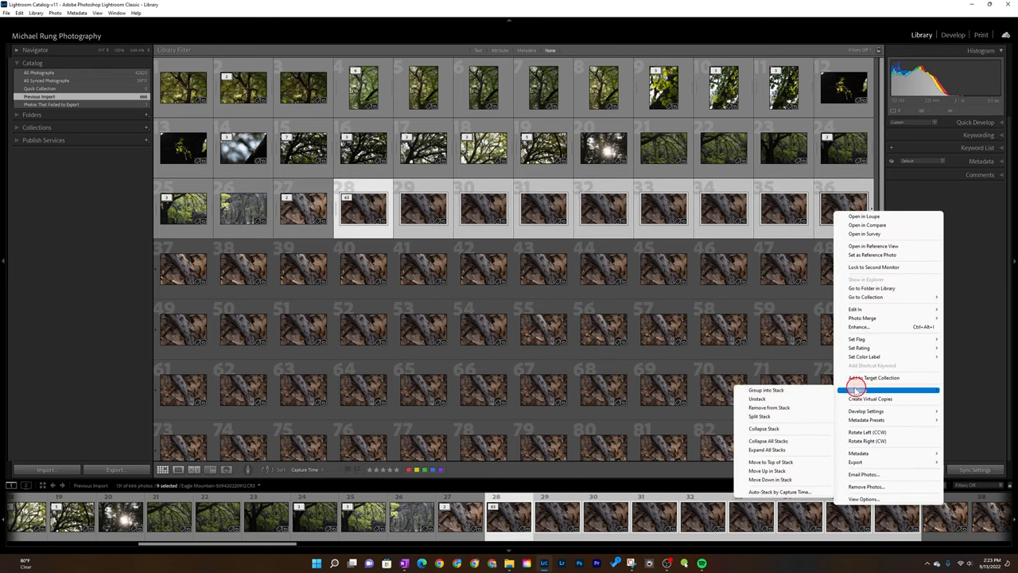
pyautogui.moveTo(777, 417)
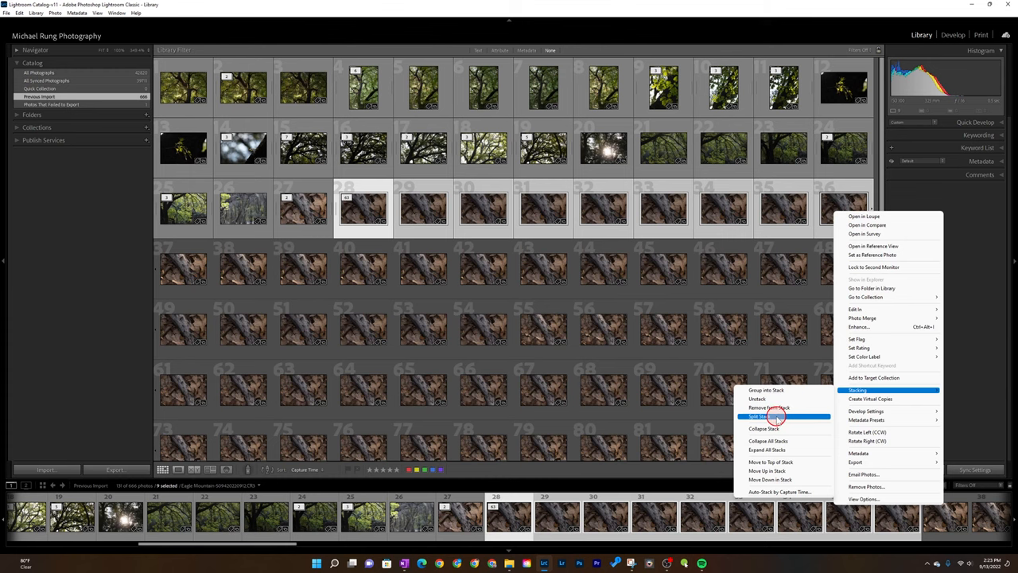
pyautogui.click(764, 417)
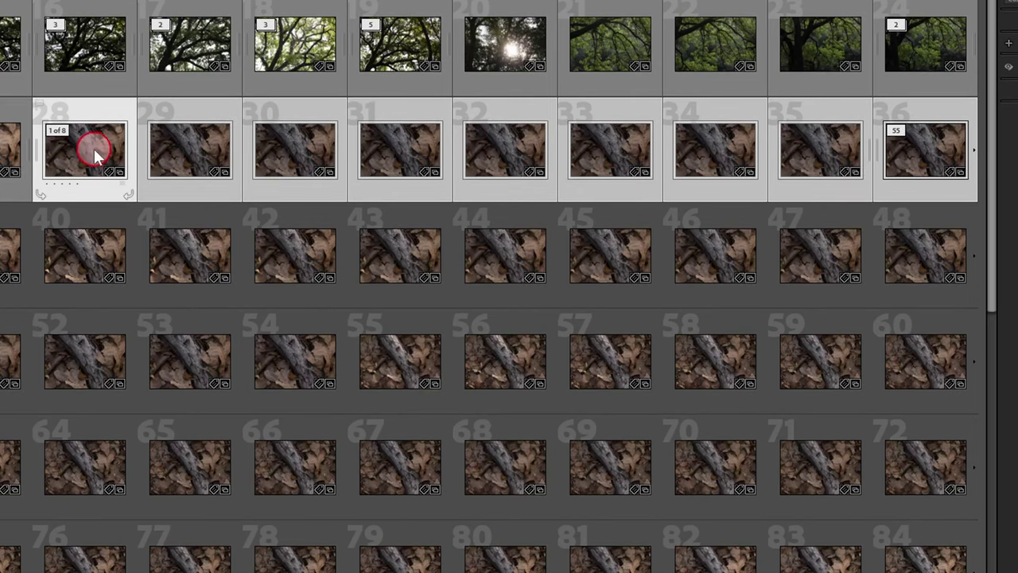
pyautogui.moveTo(89, 151)
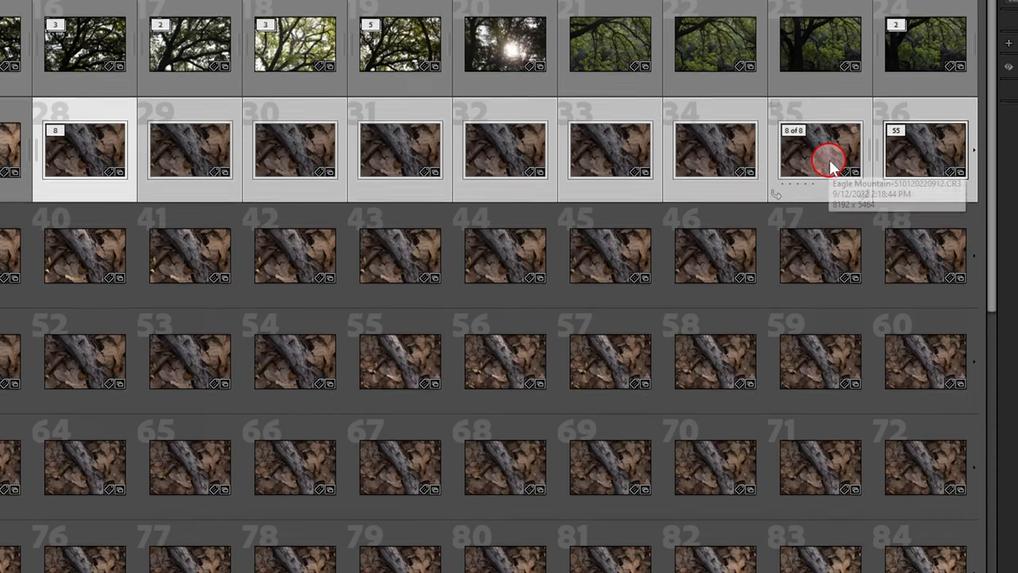
pyautogui.moveTo(922, 151)
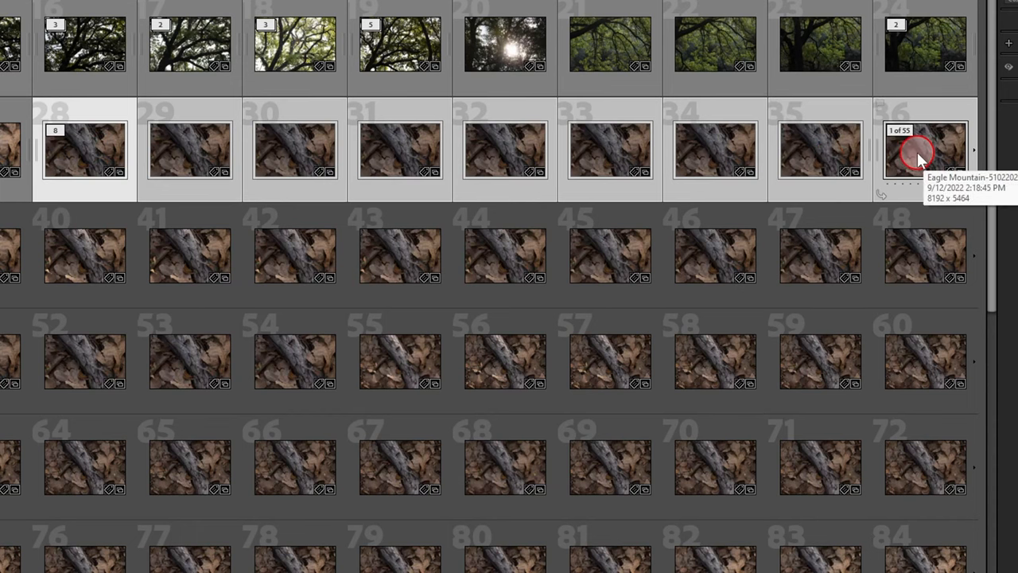
pyautogui.moveTo(923, 155)
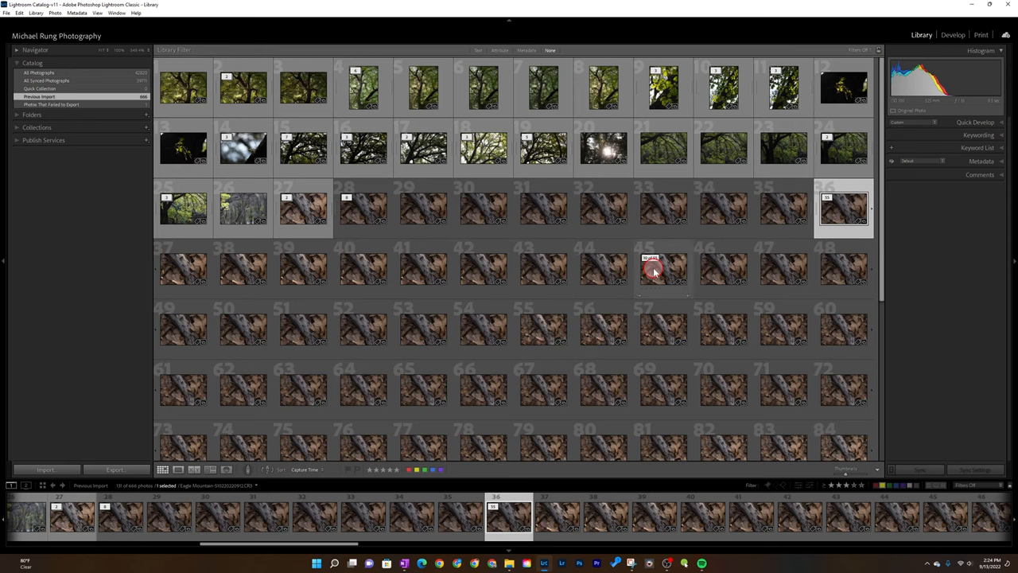
# - Split the 55-photo stack at photo 45 into a 9-photo and a 46-photo stack
pyautogui.rightClick(663, 268)
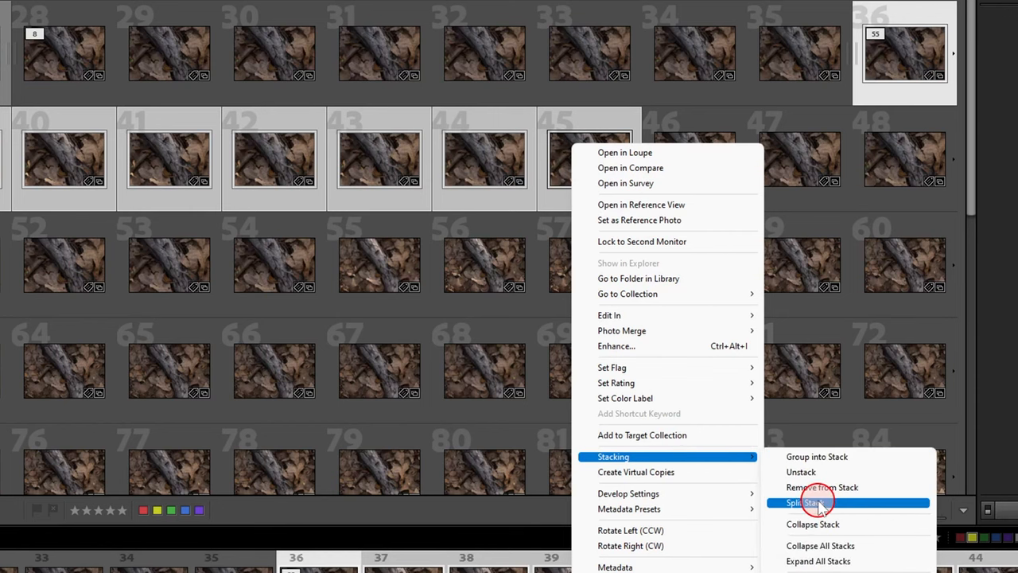
pyautogui.click(808, 503)
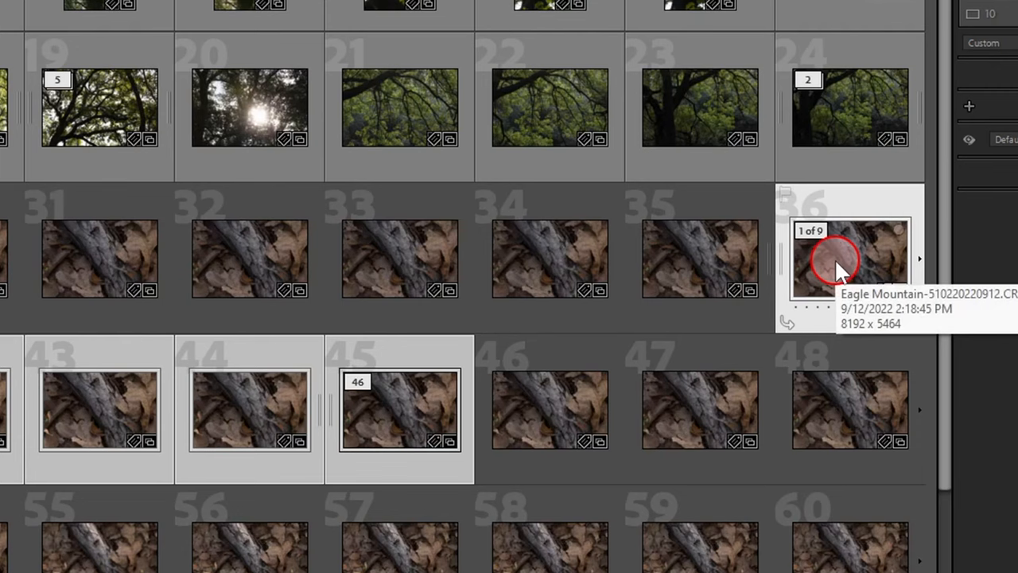
pyautogui.moveTo(249, 414)
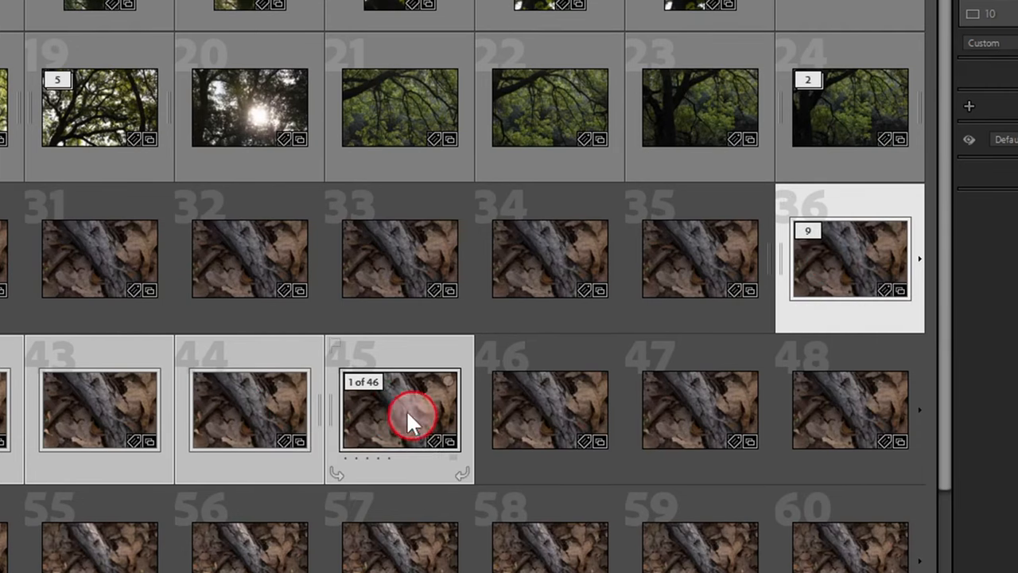
pyautogui.moveTo(401, 414)
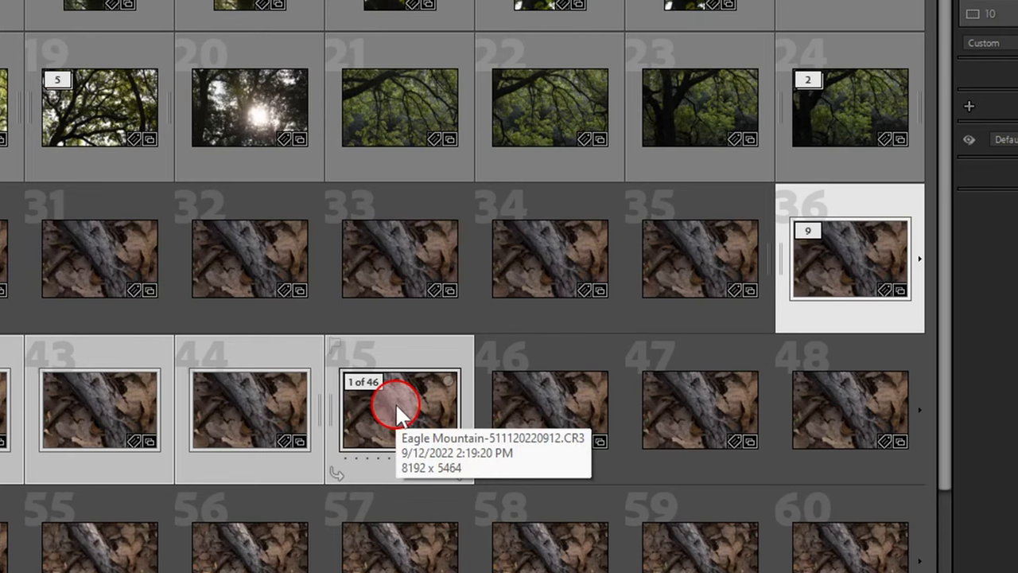